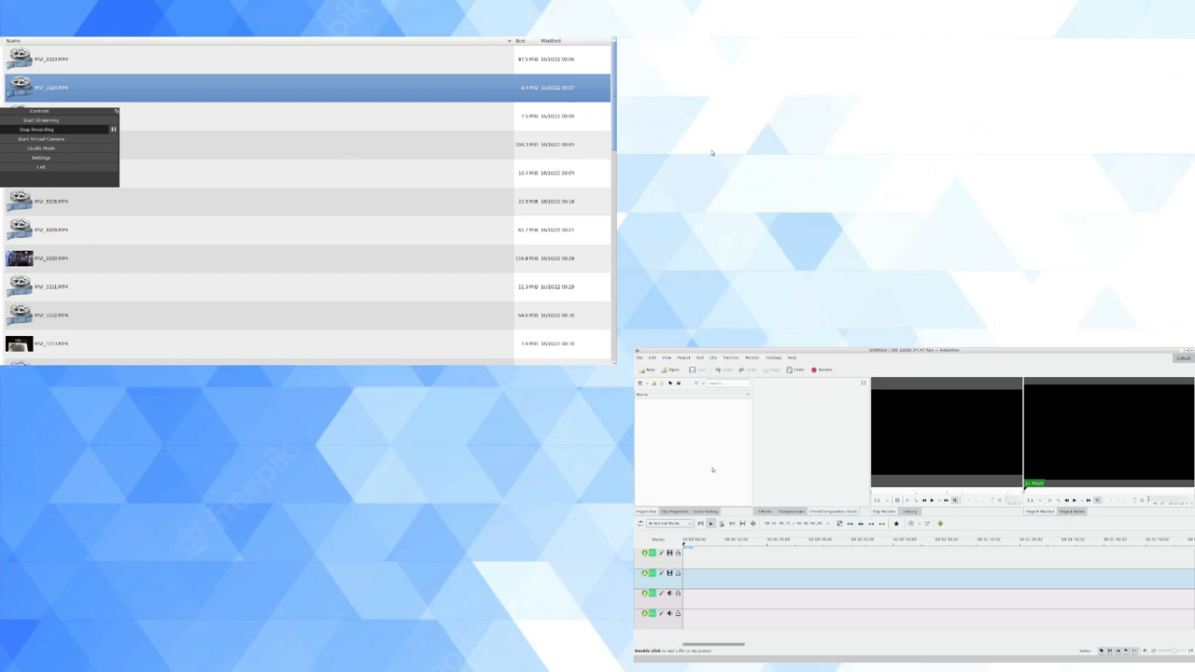
{"action": "mouse_move", "coordinate": [250, 412]}
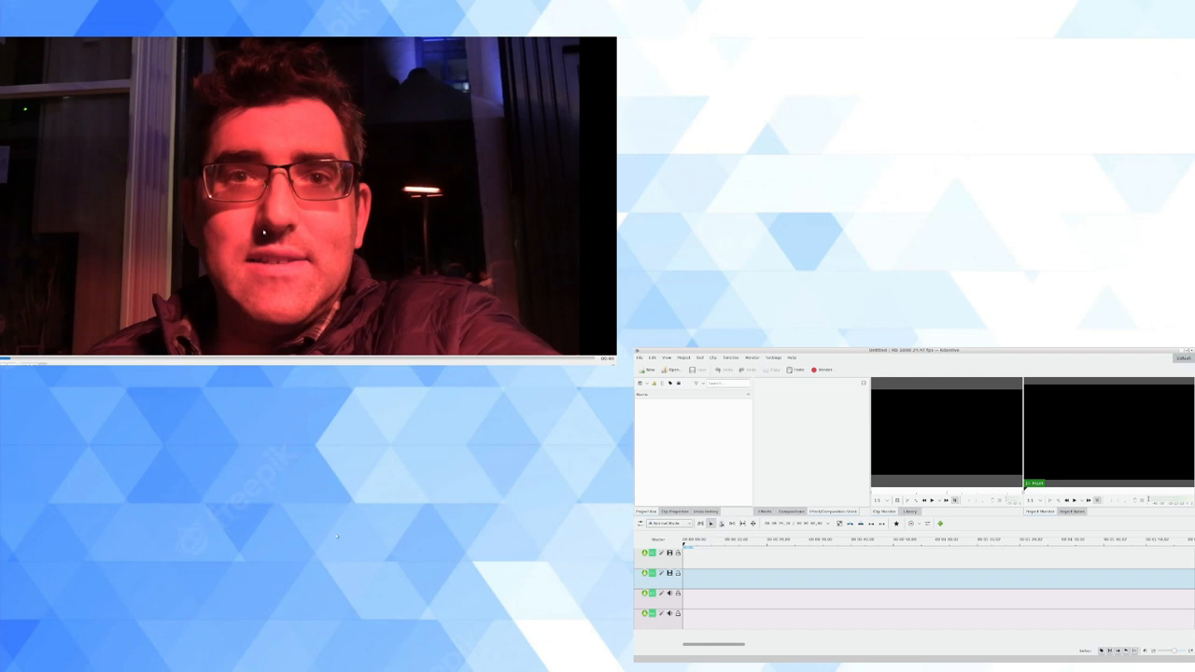
{"action": "mouse_move", "coordinate": [382, 532]}
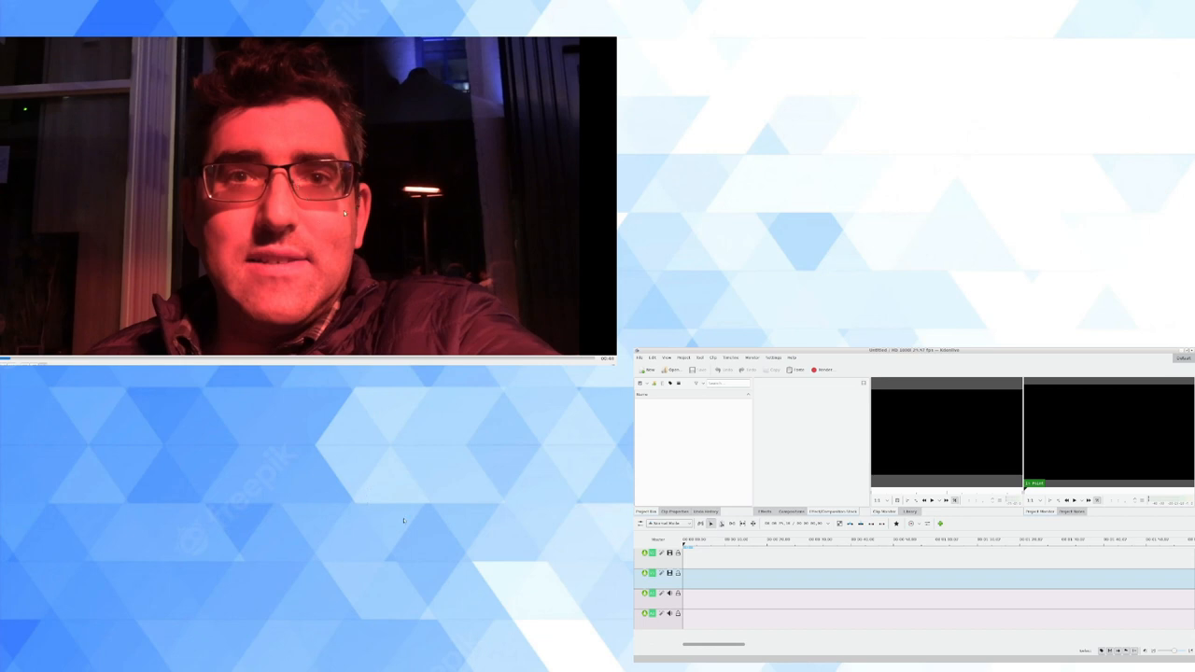
{"action": "mouse_move", "coordinate": [382, 160]}
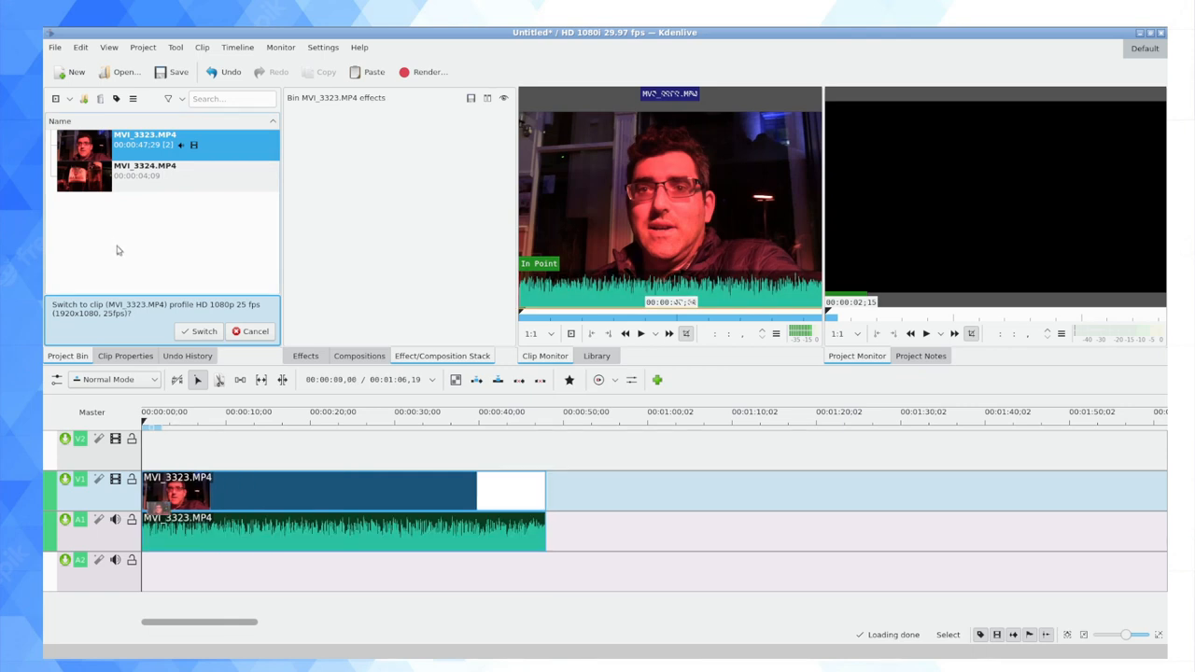
Place MVI_3324.MP4 after MVI_3323.MP4 on V1 and preview the first clip around 10 and 20 seconds
{"action": "left_click", "coordinate": [145, 170]}
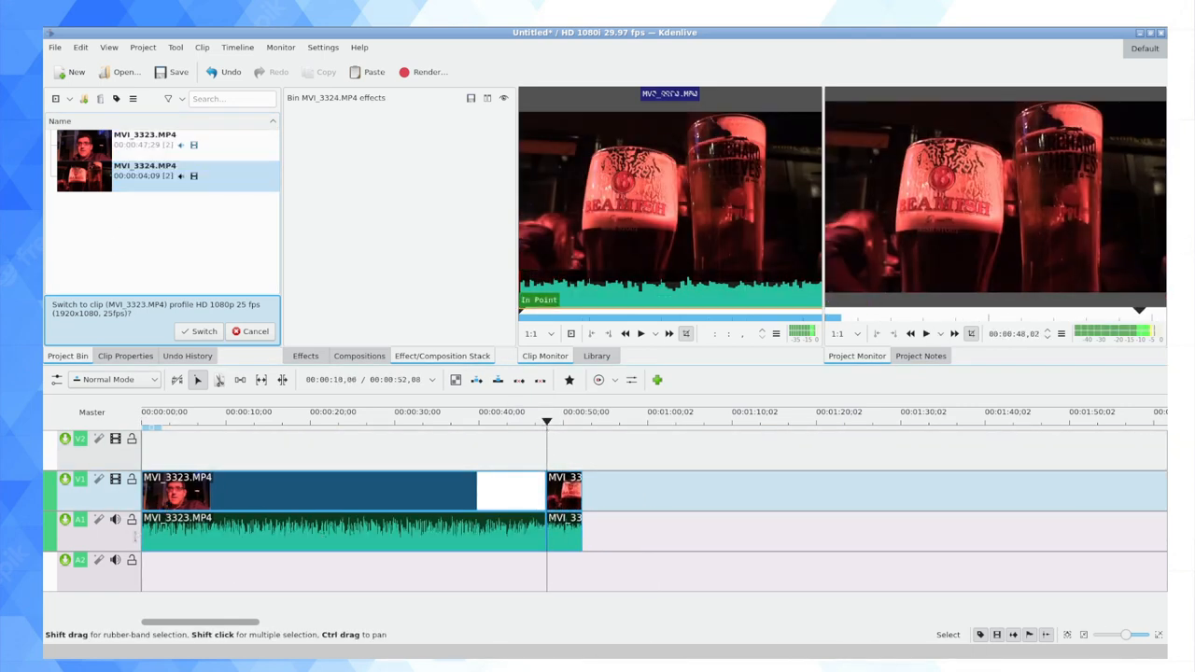
{"action": "left_click", "coordinate": [114, 520]}
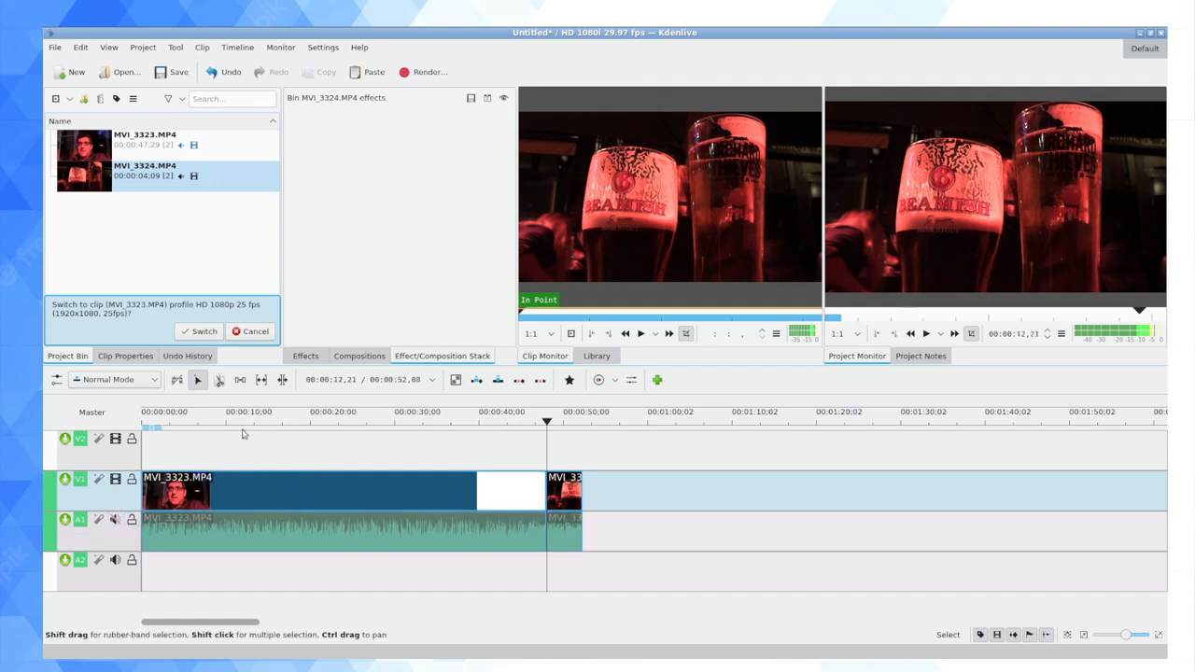
{"action": "left_click", "coordinate": [244, 422]}
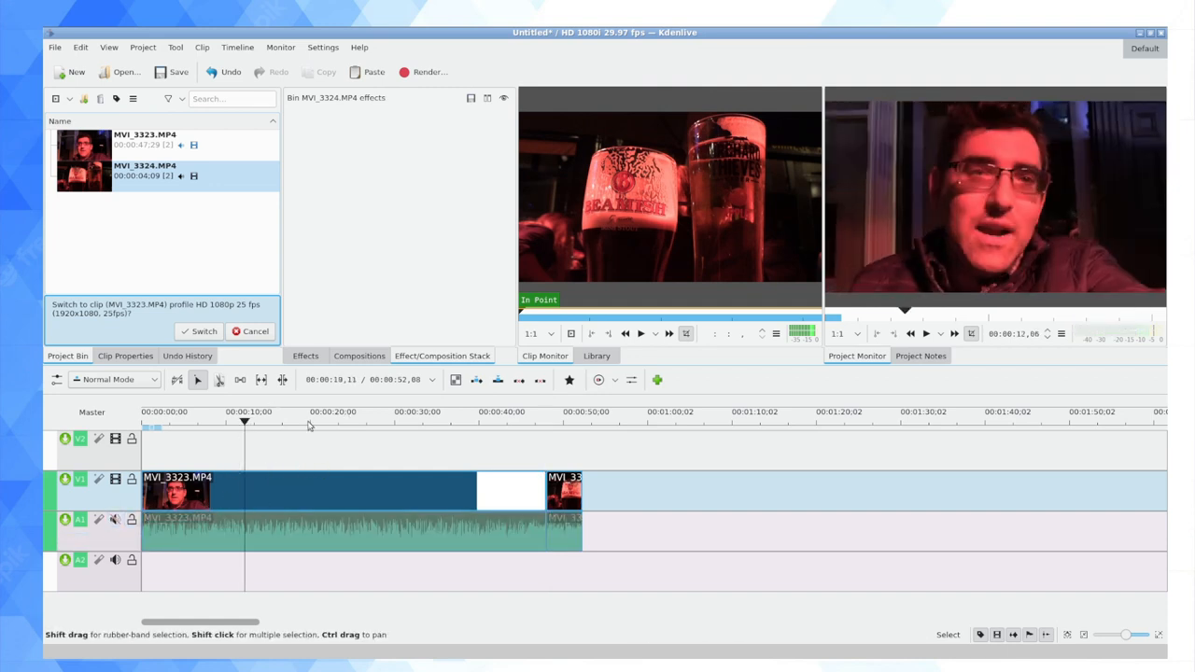
{"action": "left_click", "coordinate": [309, 421]}
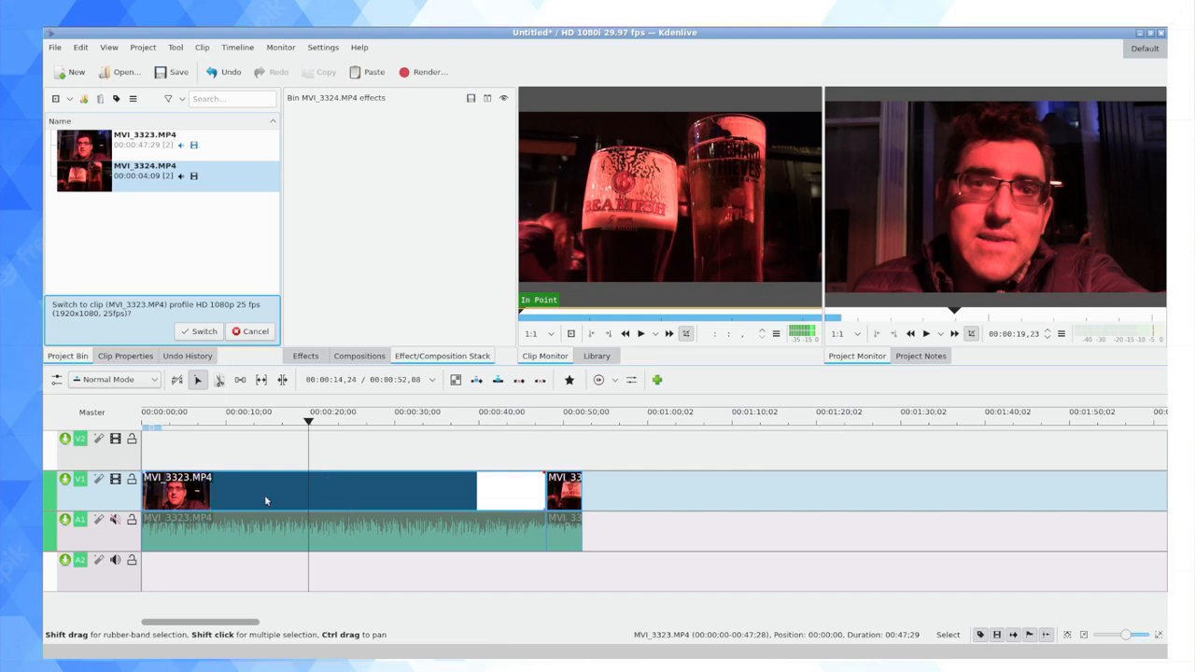
Bring up the MVI_3323.MP4 clip's actions menu to insert an effect
{"action": "right_click", "coordinate": [266, 490]}
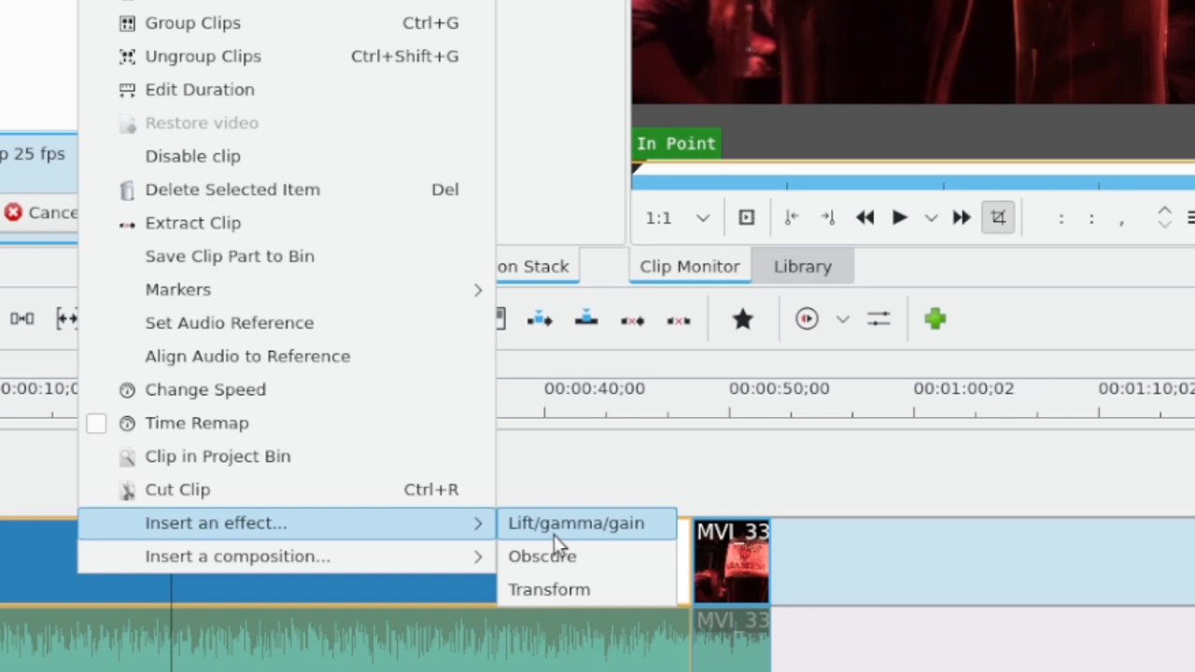
{"action": "mouse_move", "coordinate": [560, 546]}
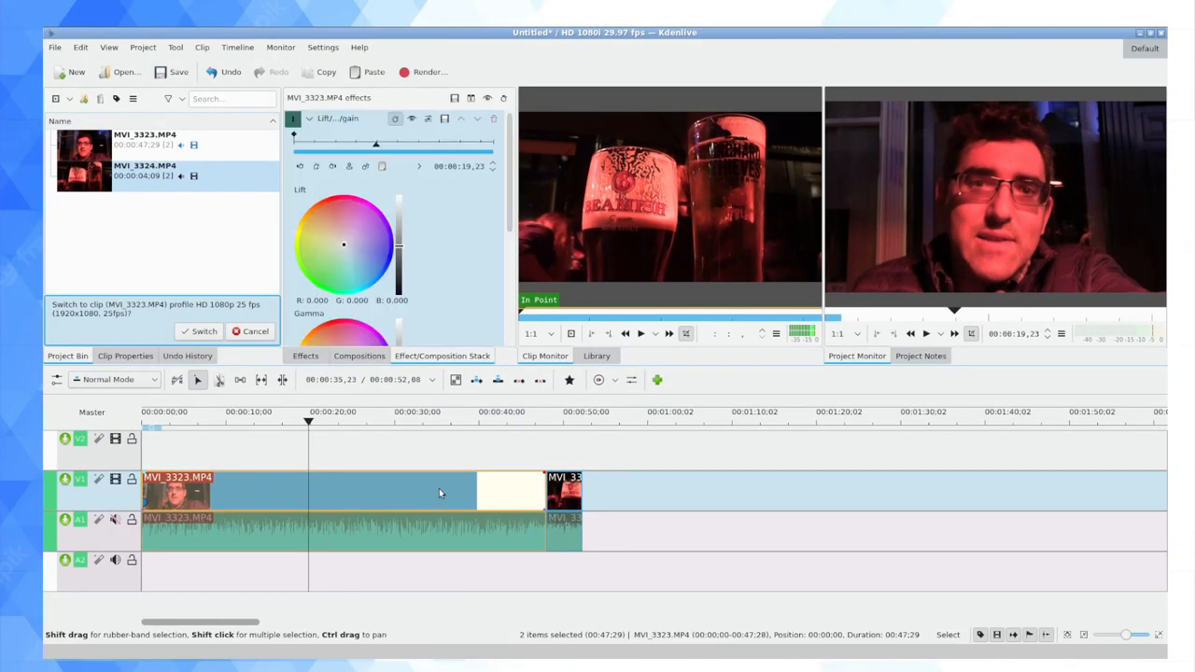
Scroll the Effect Stack panel to the Lift/gamma/gain effect's Gain colour wheel
{"action": "scroll", "scroll_direction": "down", "scroll_amount": 3}
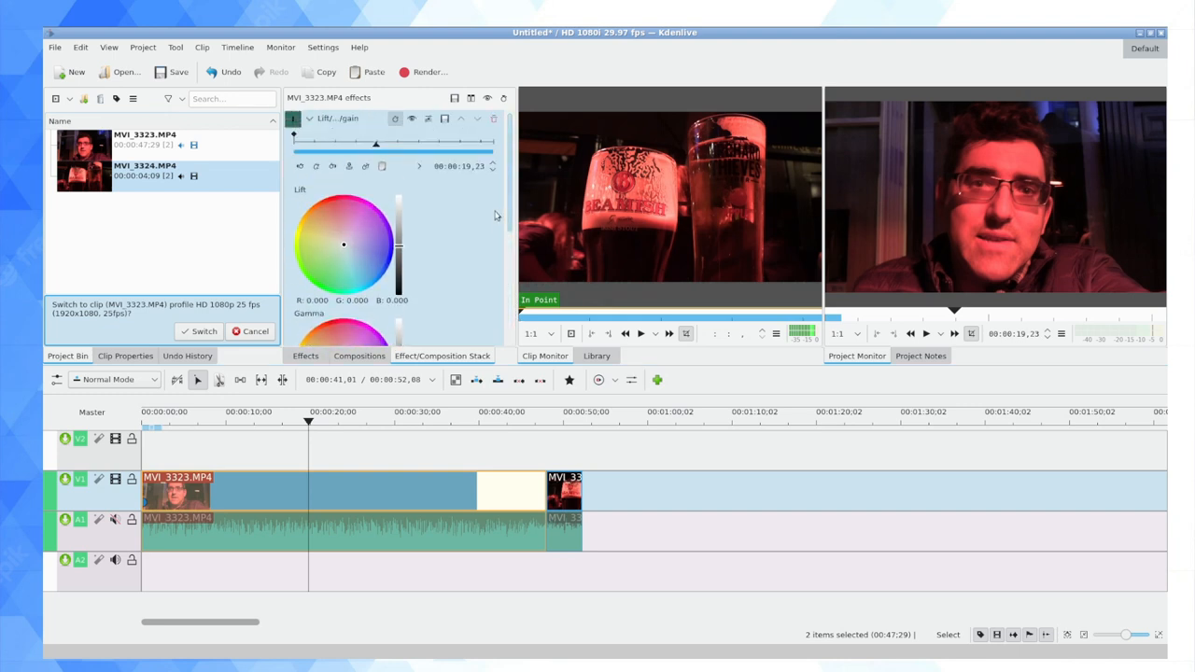
{"action": "mouse_move", "coordinate": [494, 216]}
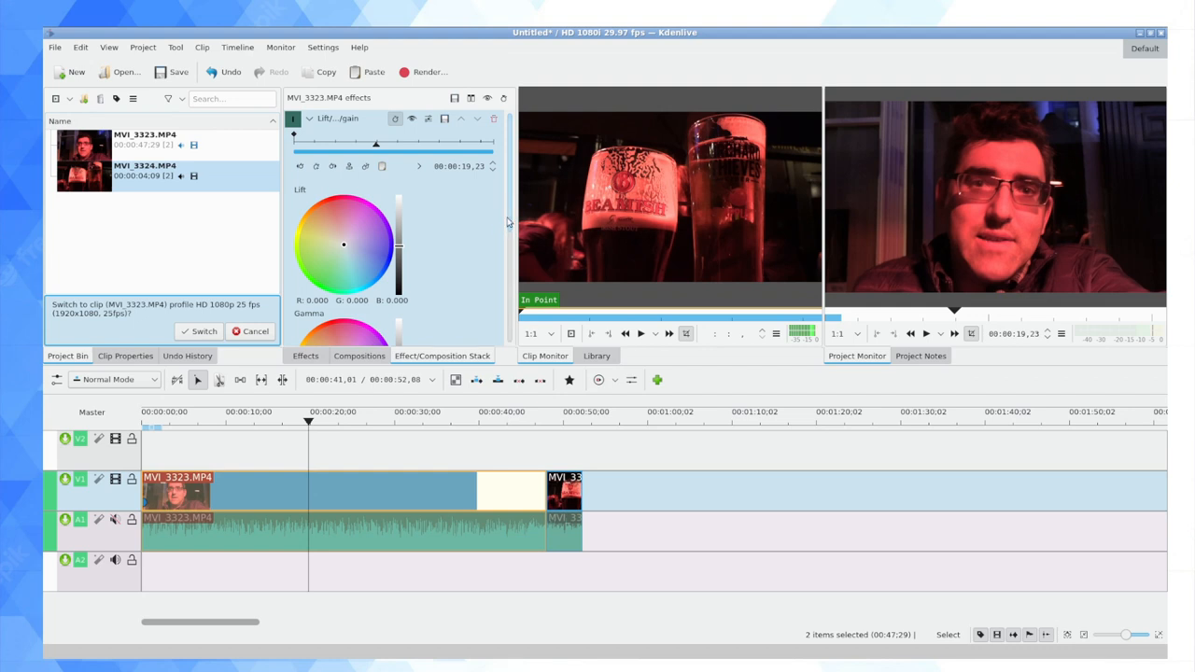
{"action": "scroll", "scroll_direction": "down", "scroll_amount": 3}
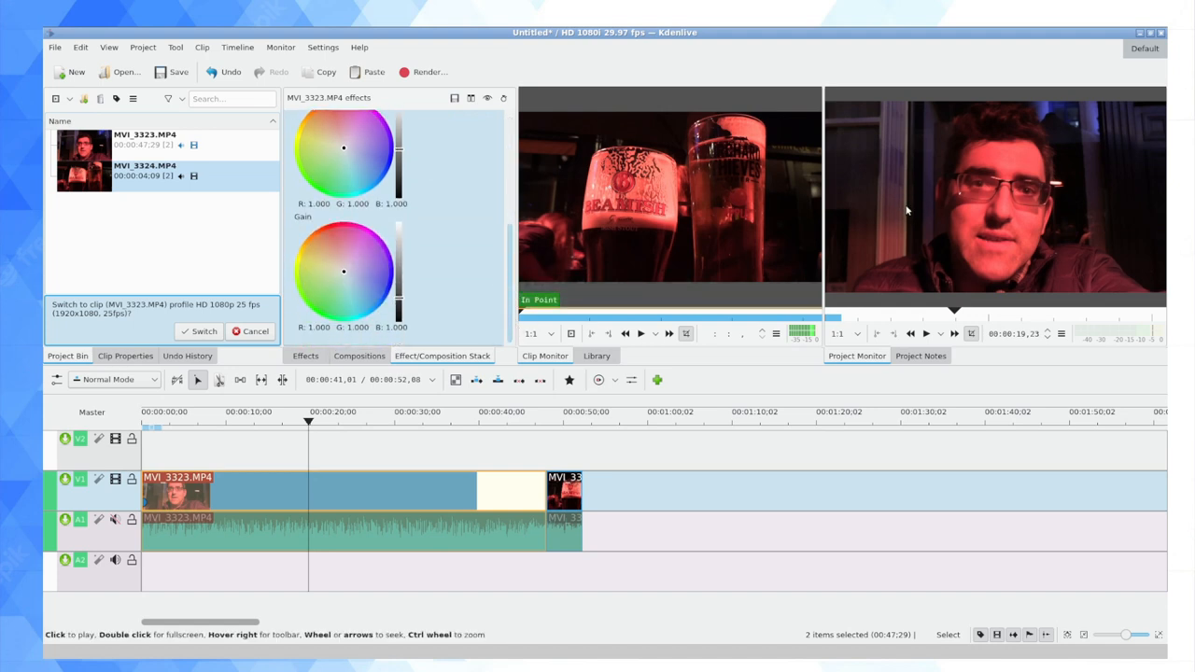
{"action": "mouse_move", "coordinate": [901, 142]}
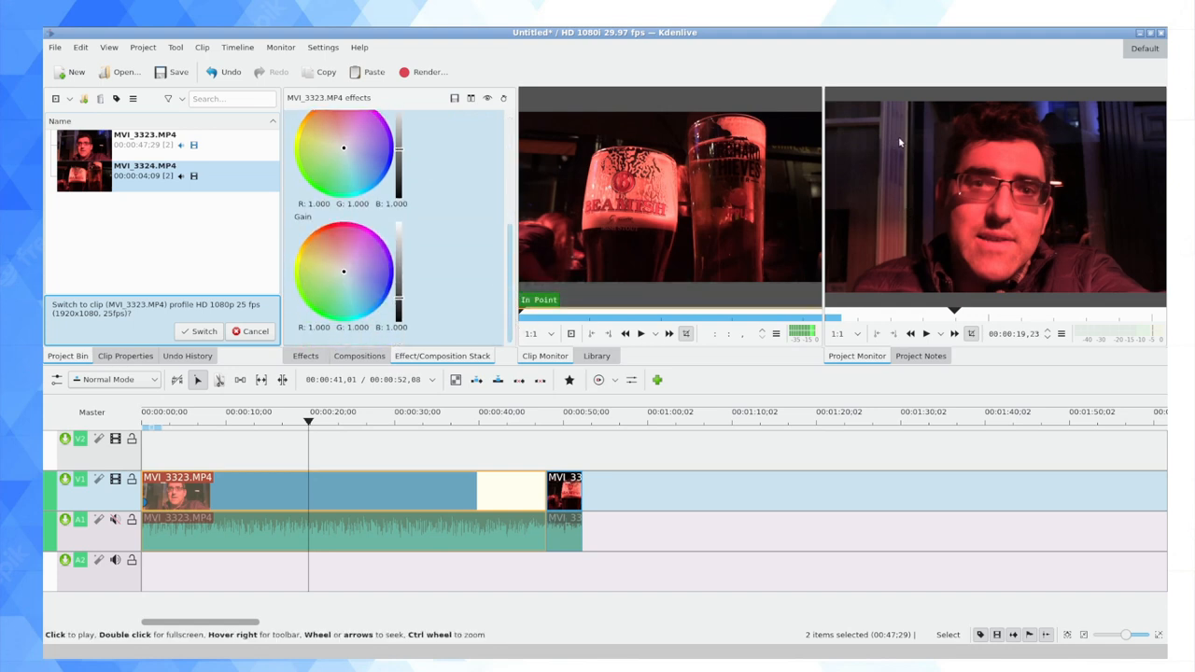
{"action": "scroll", "scroll_direction": "up", "scroll_amount": 3}
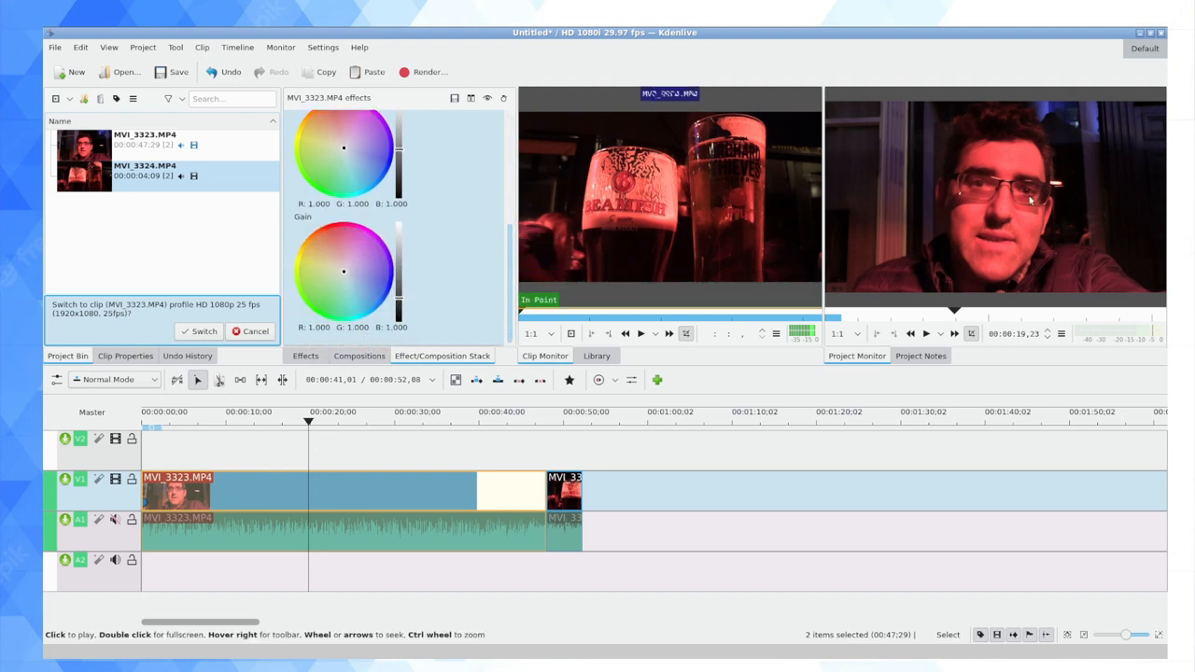
{"action": "mouse_move", "coordinate": [945, 269]}
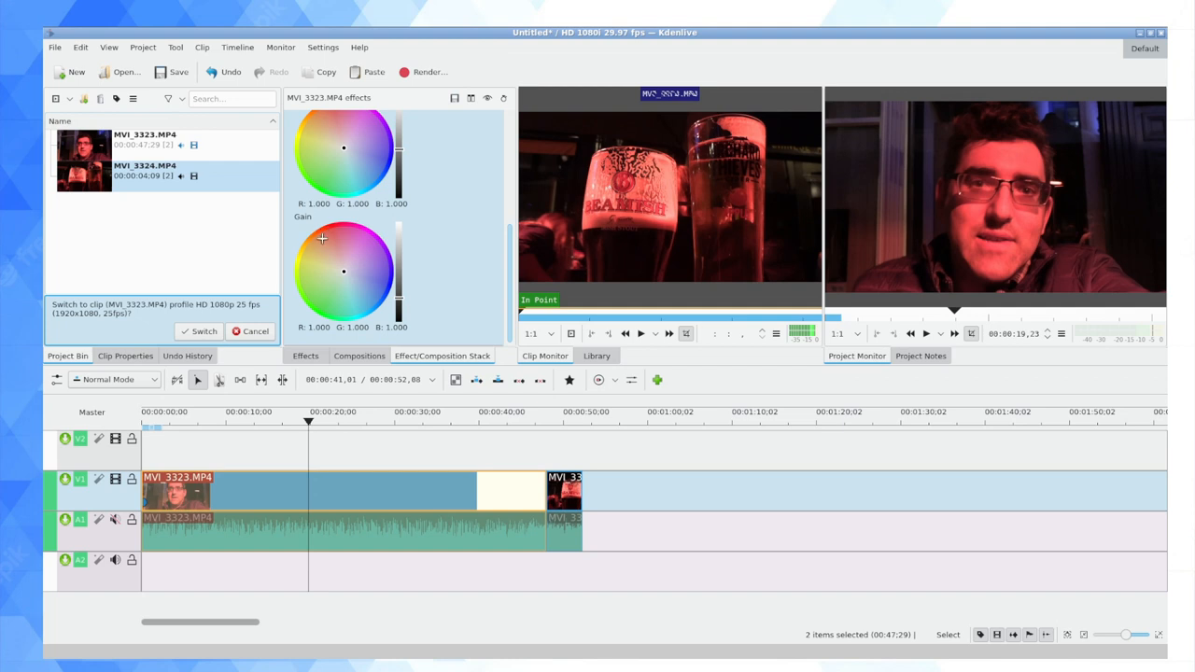
{"action": "mouse_move", "coordinate": [328, 252]}
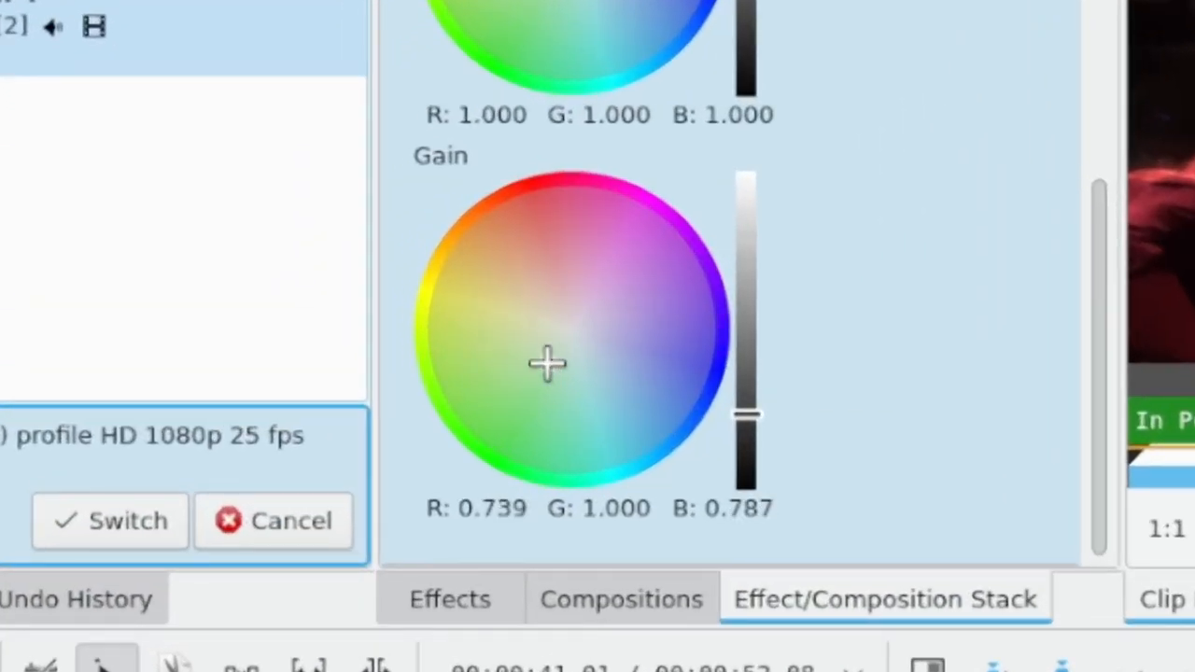
Move the Gain wheel from red to a mild cyan correction and fine-tune the gain level
{"action": "left_click_drag", "start_coordinate": [546, 364], "coordinate": [597, 300]}
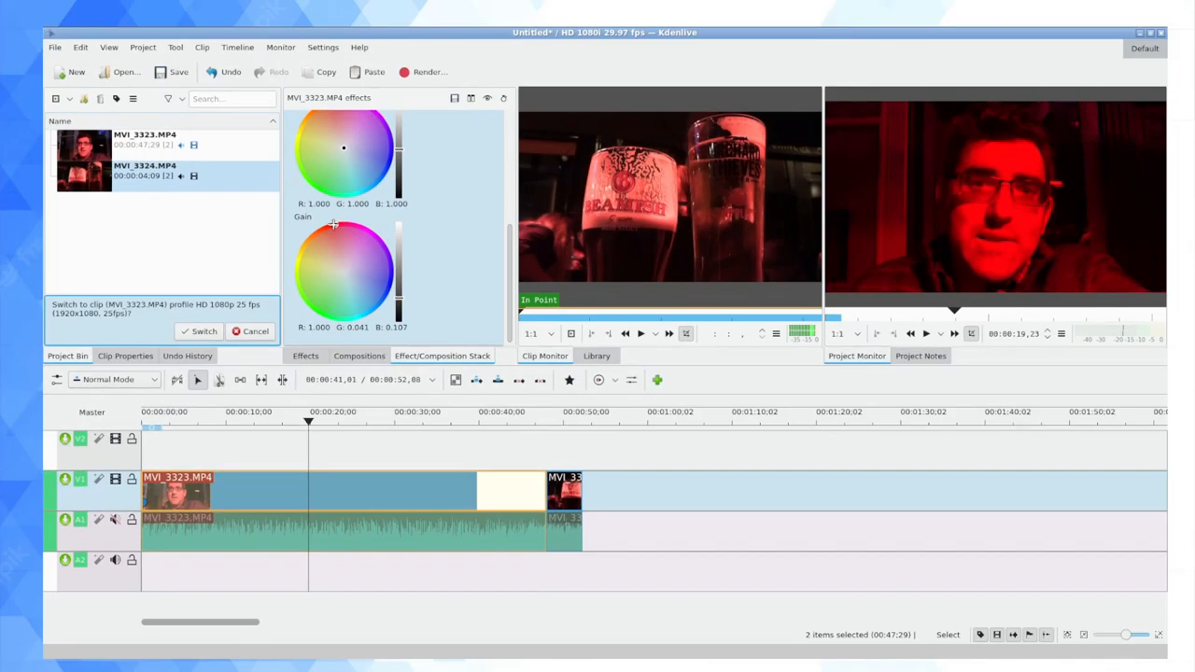
{"action": "left_click_drag", "start_coordinate": [334, 224], "coordinate": [327, 240]}
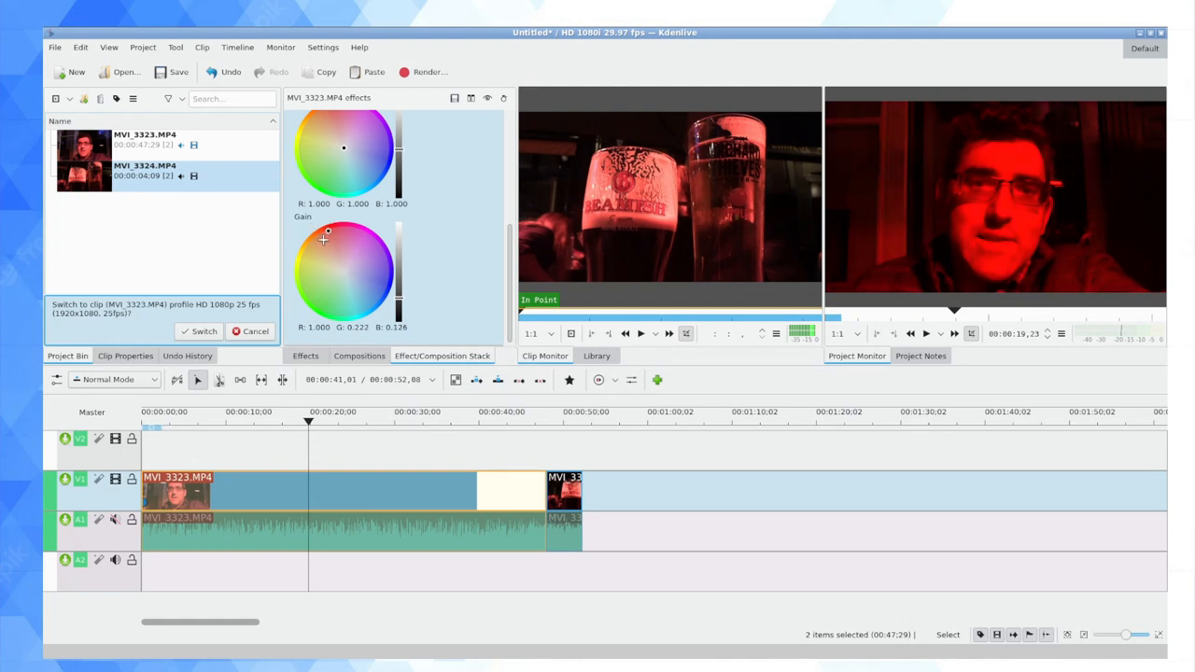
{"action": "left_click_drag", "start_coordinate": [327, 230], "coordinate": [345, 273]}
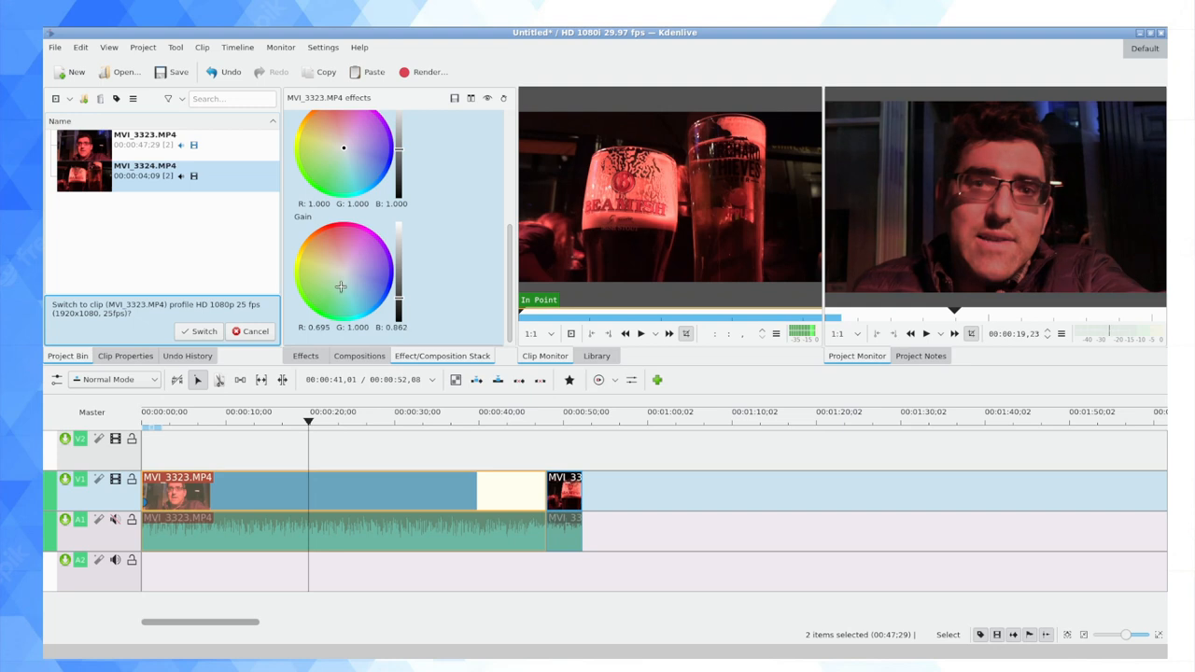
{"action": "left_click", "coordinate": [343, 284]}
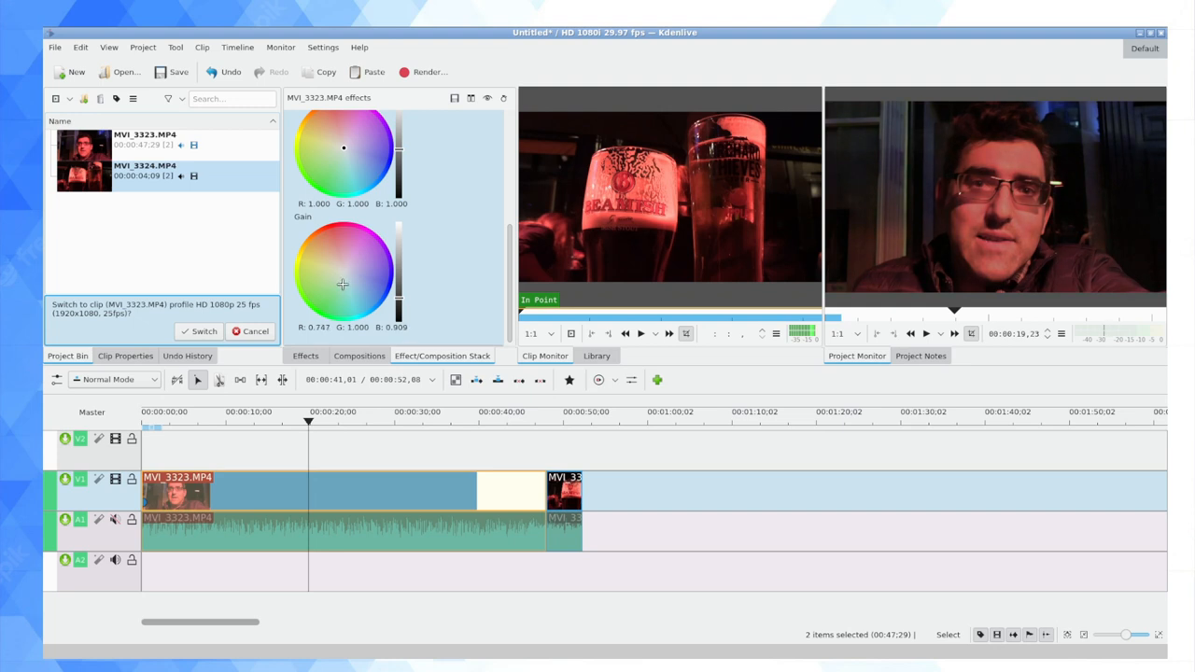
{"action": "left_click_drag", "start_coordinate": [344, 285], "coordinate": [360, 285]}
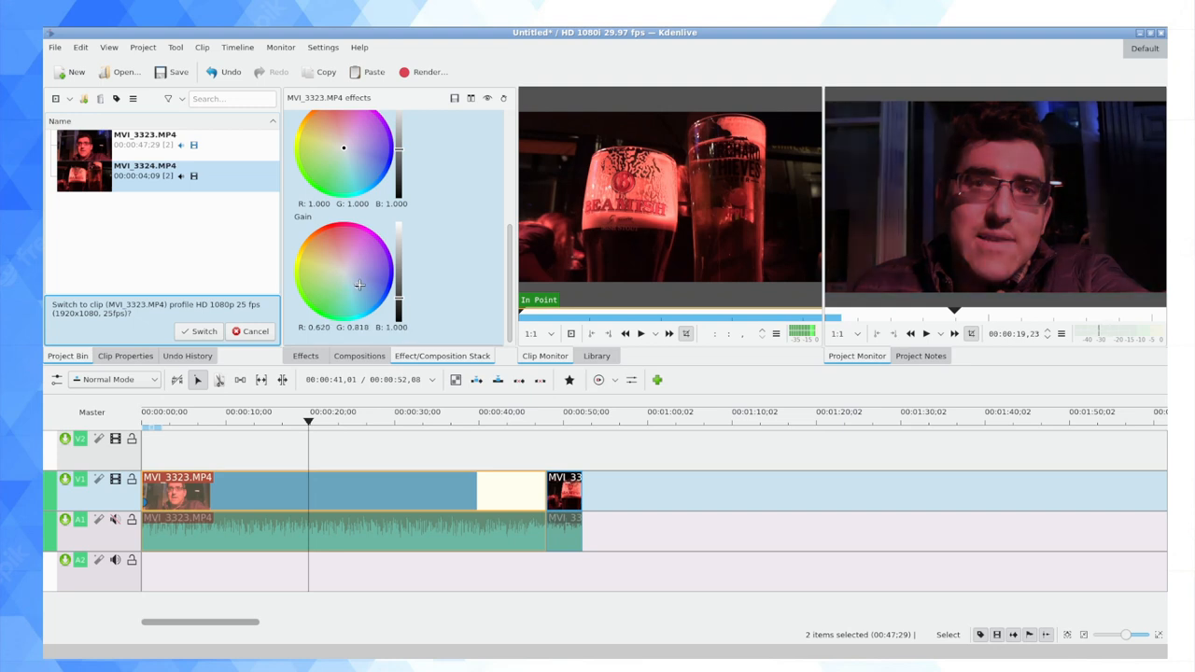
{"action": "left_click_drag", "start_coordinate": [358, 284], "coordinate": [342, 285]}
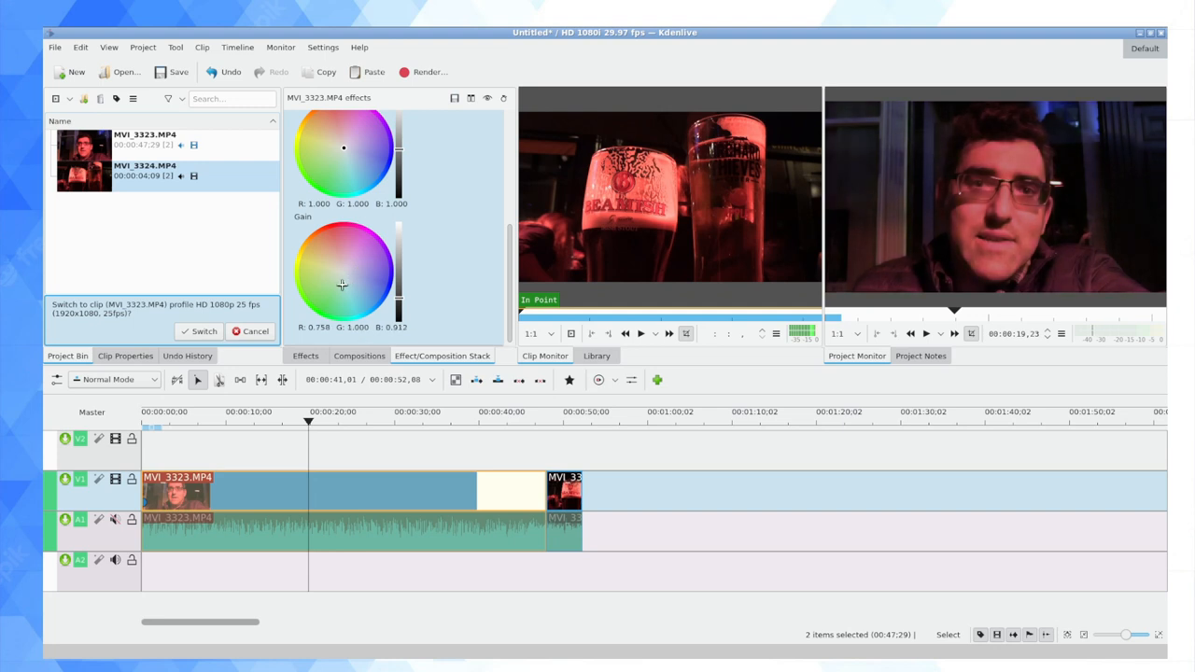
{"action": "left_click_drag", "start_coordinate": [343, 285], "coordinate": [345, 291]}
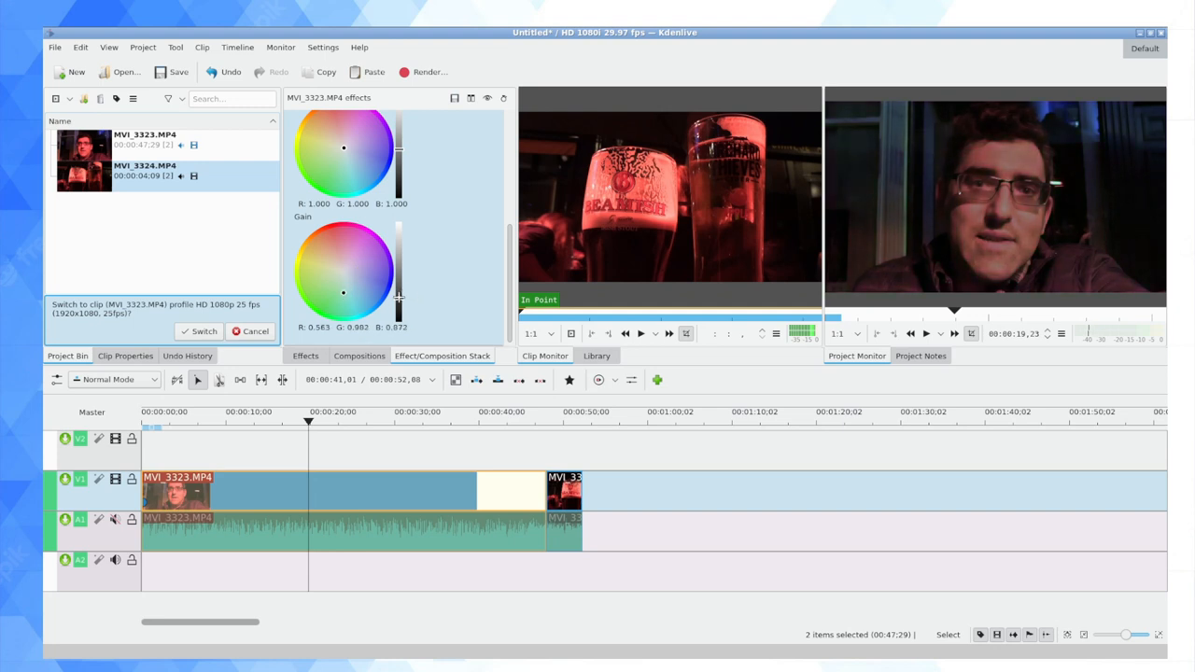
{"action": "left_click_drag", "start_coordinate": [397, 299], "coordinate": [397, 280]}
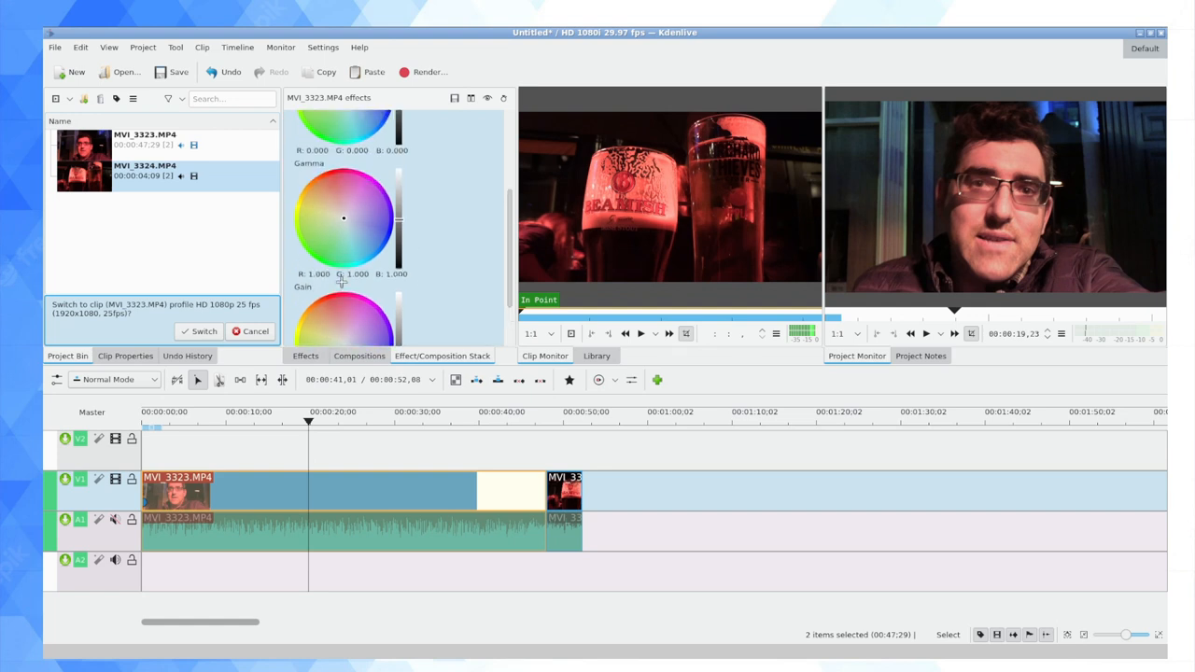
Shift the Gamma wheel away from red toward blue, brighten the midtones, and preview
{"action": "scroll", "scroll_direction": "up", "scroll_amount": 3}
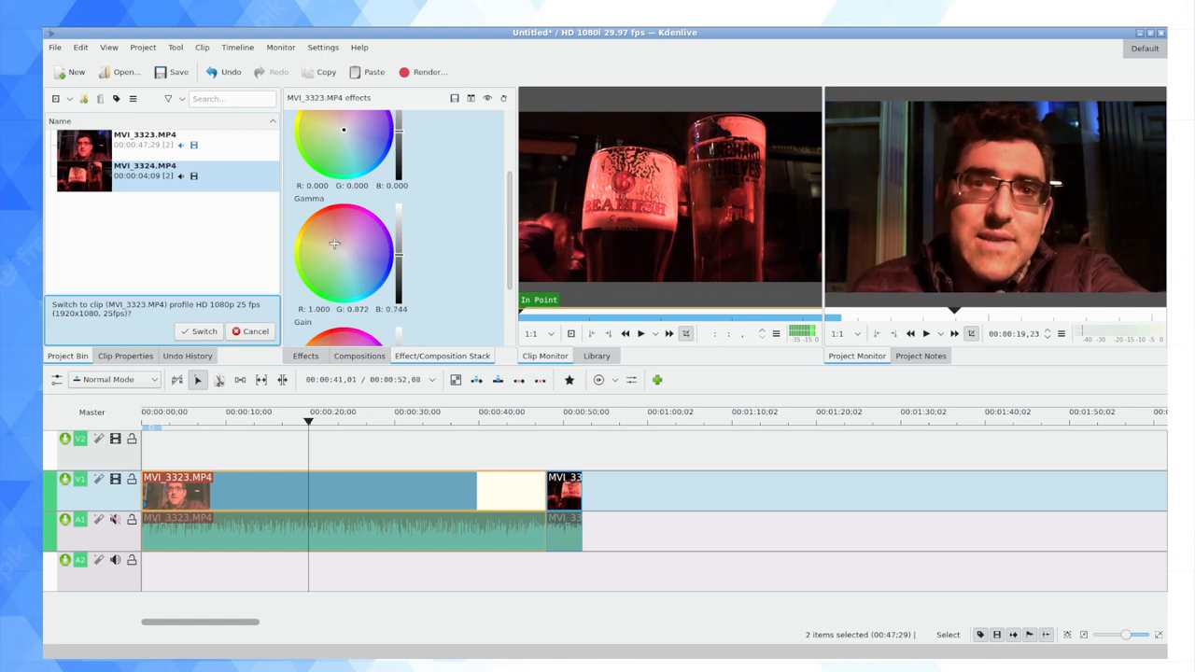
{"action": "left_click_drag", "start_coordinate": [342, 245], "coordinate": [328, 254]}
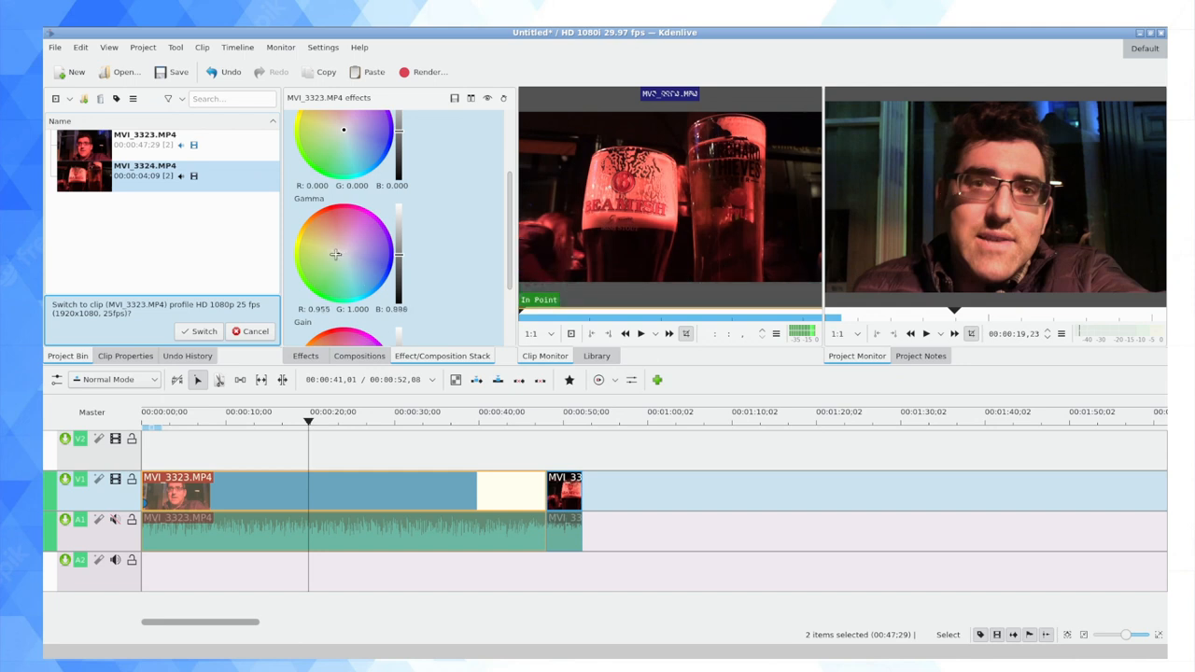
{"action": "left_click_drag", "start_coordinate": [335, 255], "coordinate": [350, 255]}
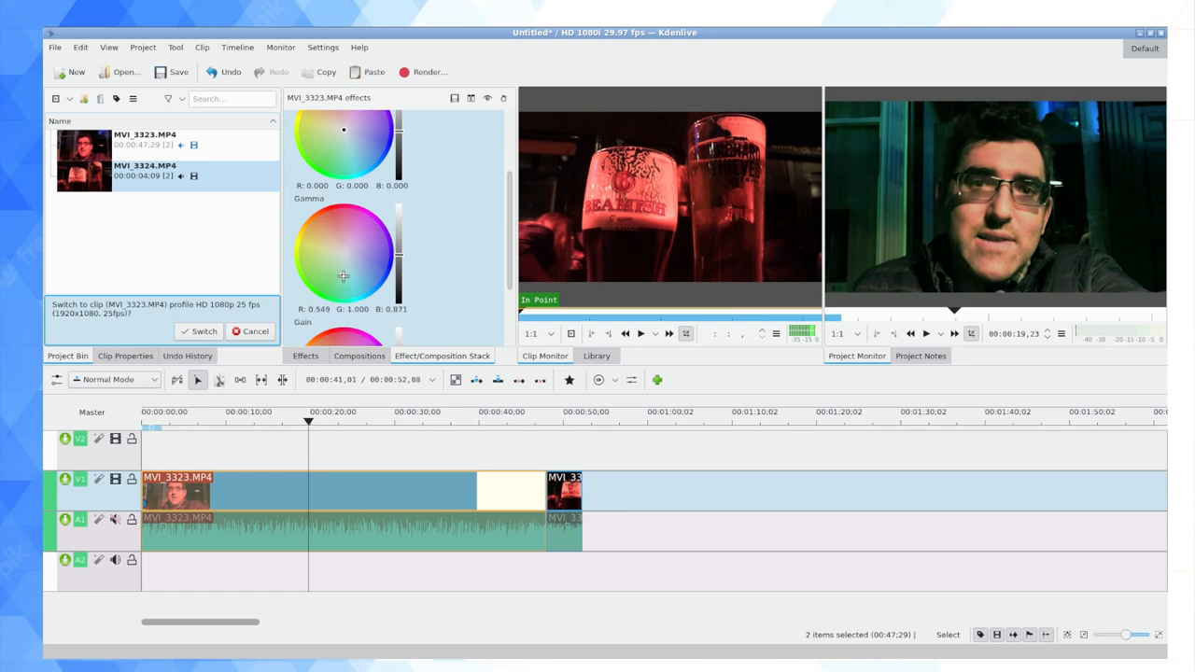
{"action": "left_click_drag", "start_coordinate": [344, 274], "coordinate": [355, 271]}
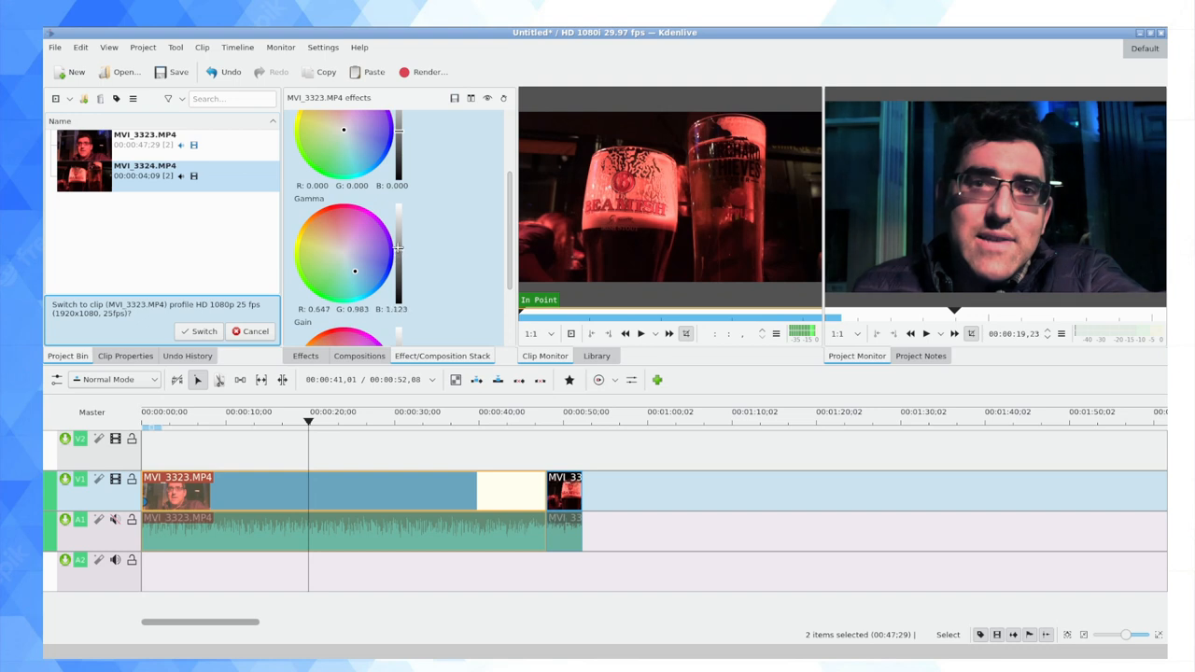
{"action": "left_click_drag", "start_coordinate": [398, 252], "coordinate": [398, 233]}
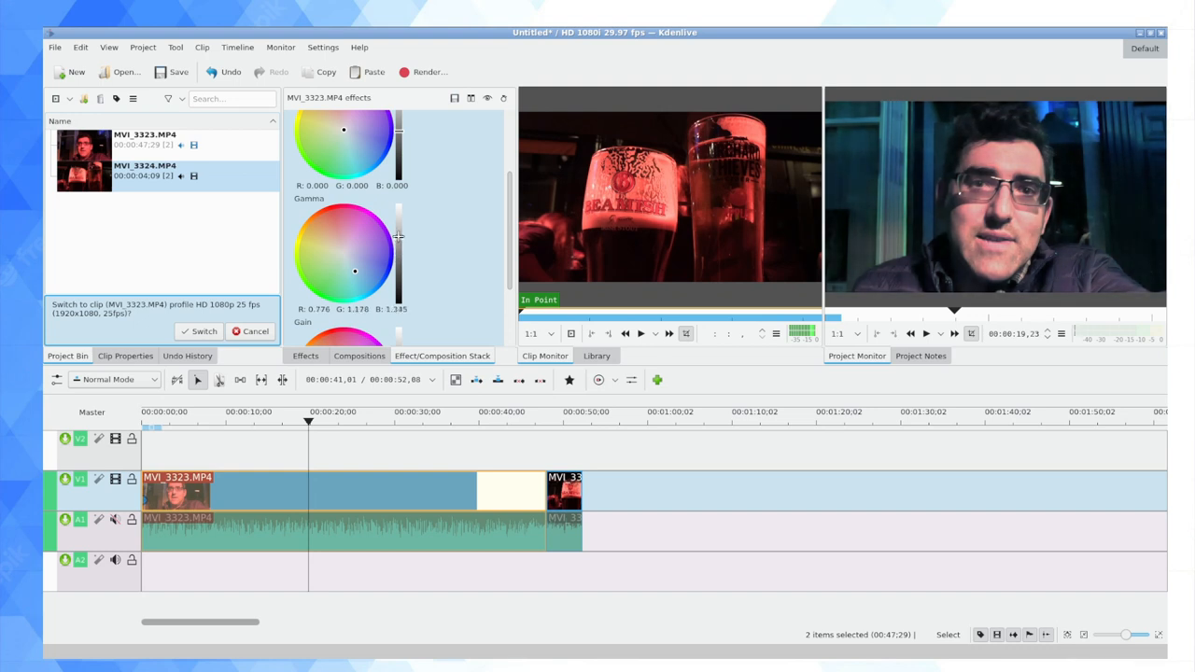
{"action": "mouse_move", "coordinate": [569, 432]}
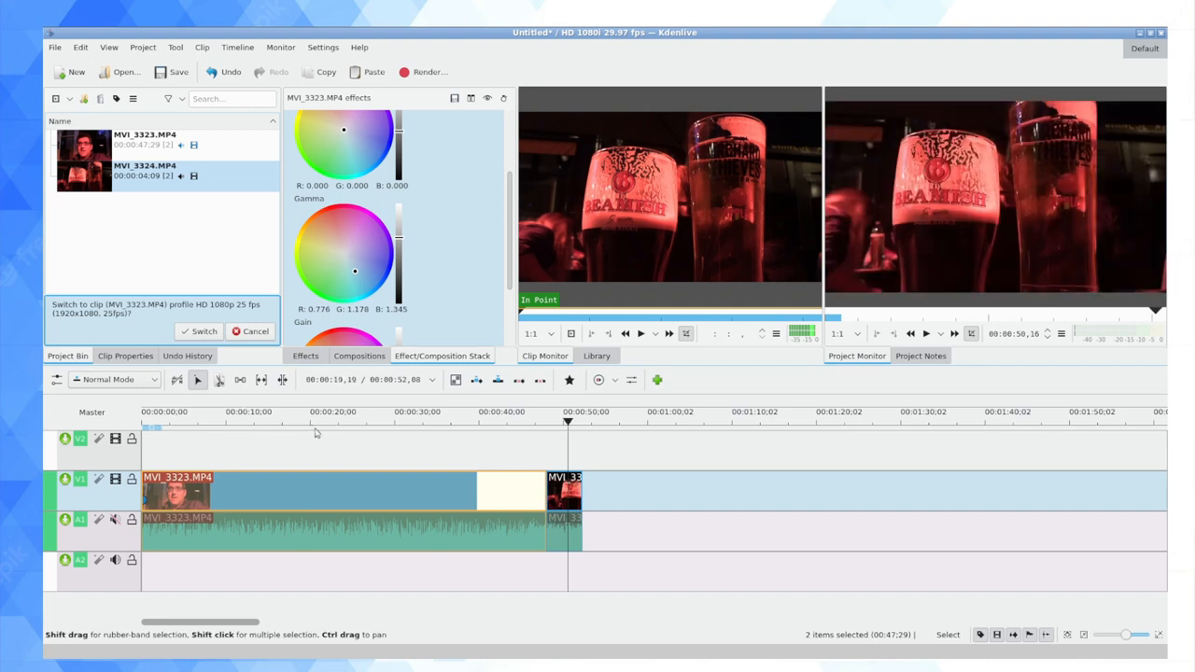
{"action": "left_click", "coordinate": [327, 420]}
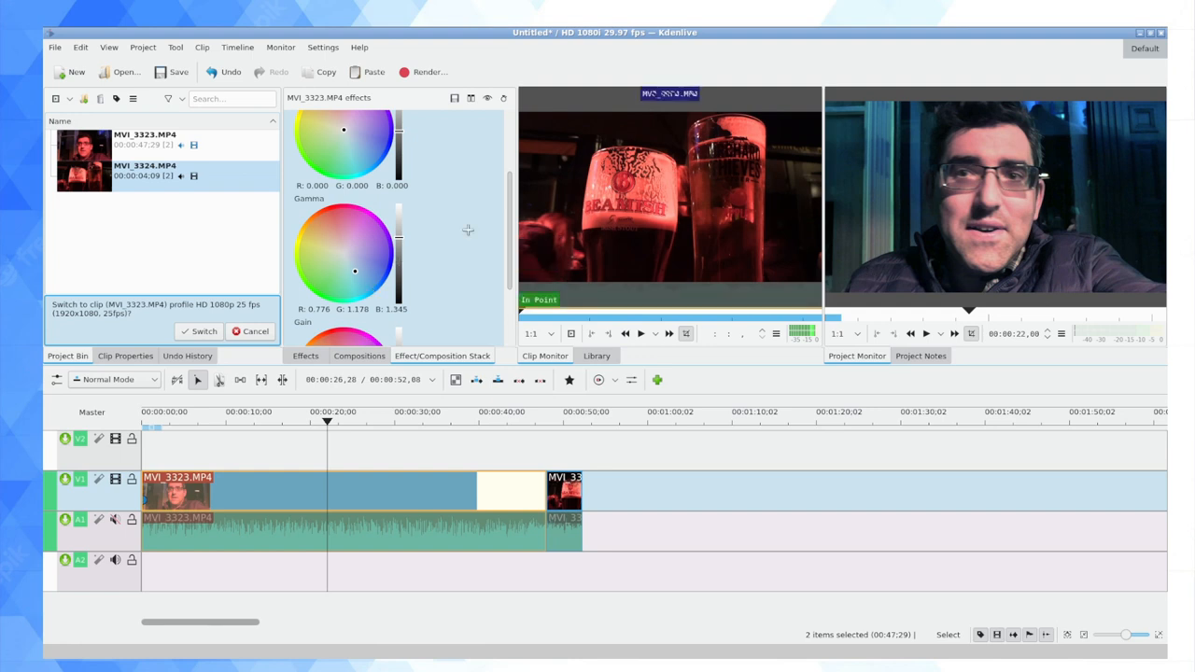
Try the Lift wheel on shadows and push the Gamma wheel toward red to compare
{"action": "scroll", "scroll_direction": "up", "scroll_amount": 3}
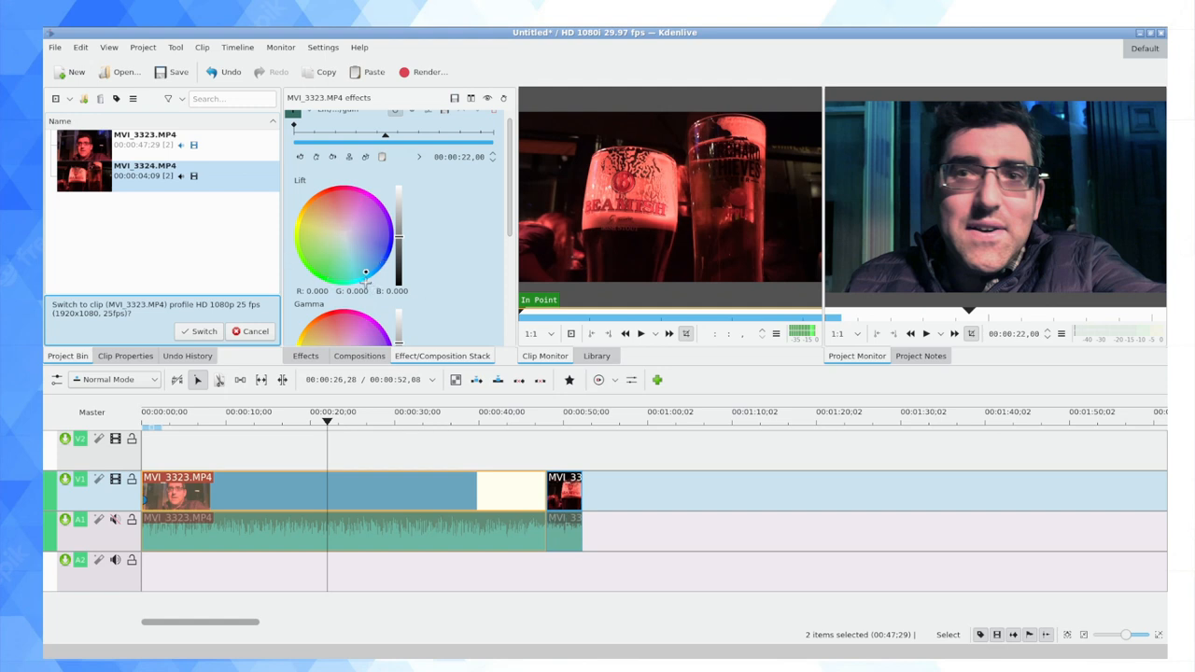
{"action": "left_click_drag", "start_coordinate": [366, 271], "coordinate": [359, 248]}
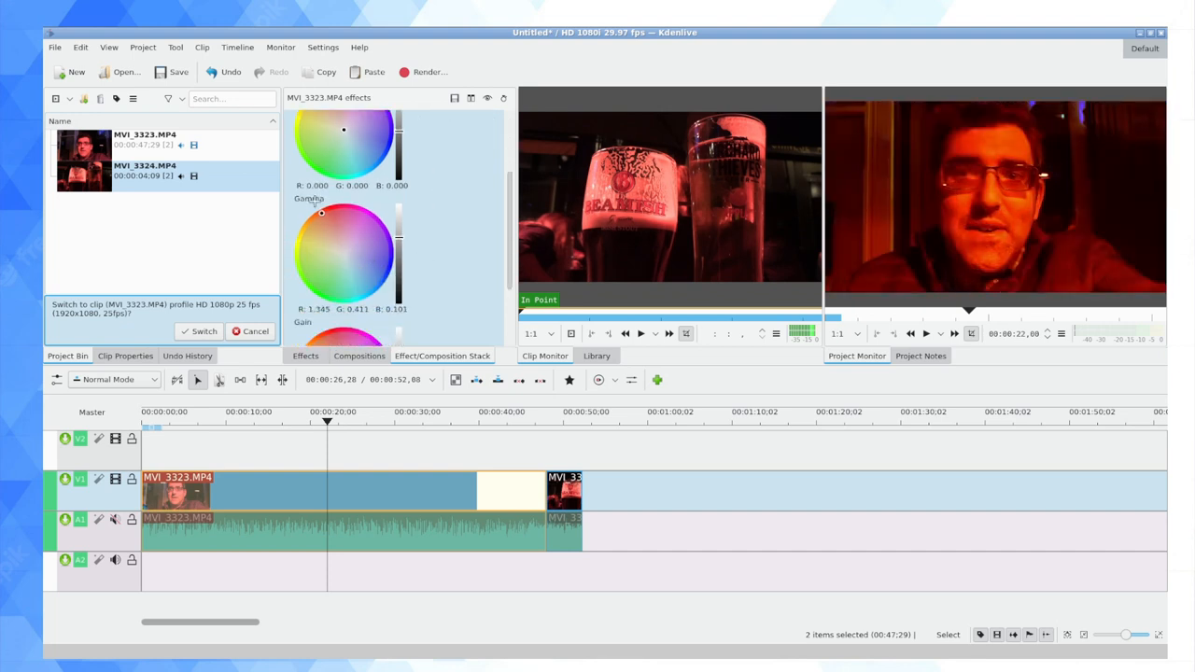
{"action": "left_click_drag", "start_coordinate": [344, 214], "coordinate": [352, 259]}
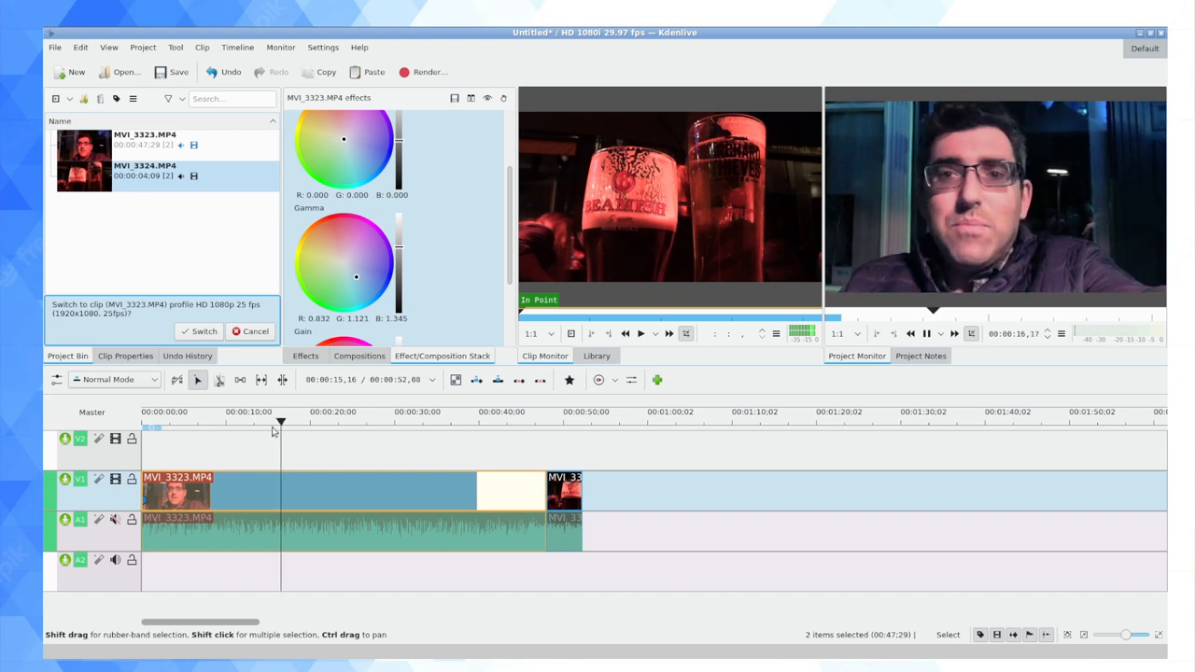
Stop playback, copy the colour-corrected first clip, and bring up the new beer clip's actions
{"action": "left_click", "coordinate": [287, 423]}
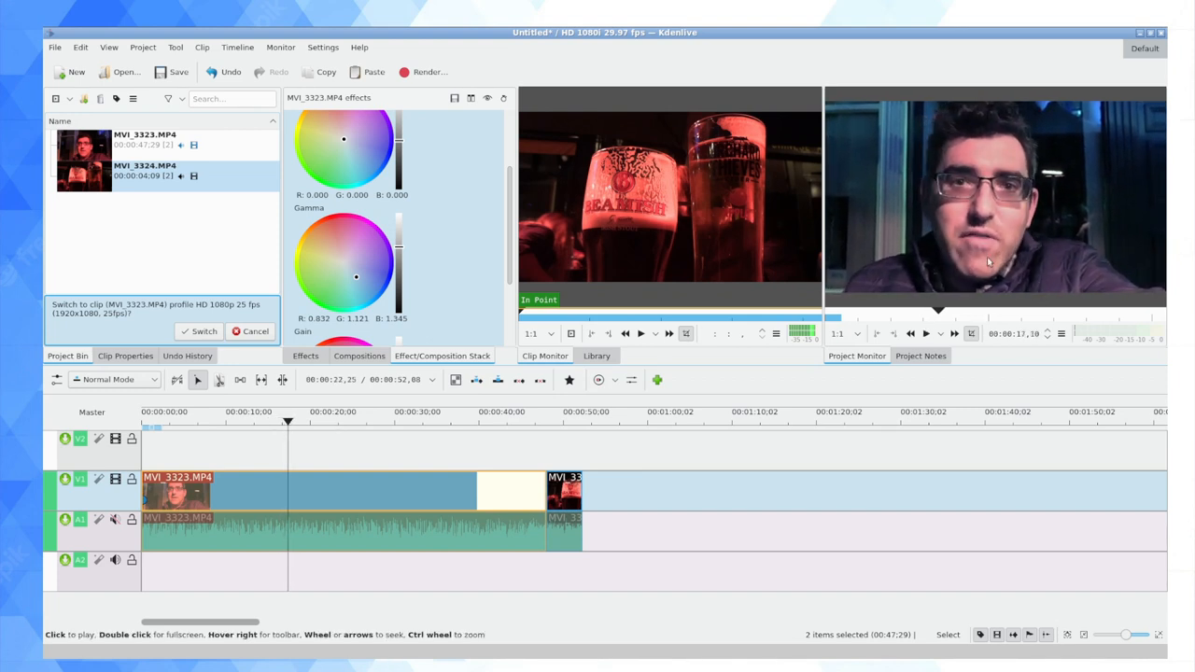
{"action": "mouse_move", "coordinate": [925, 333]}
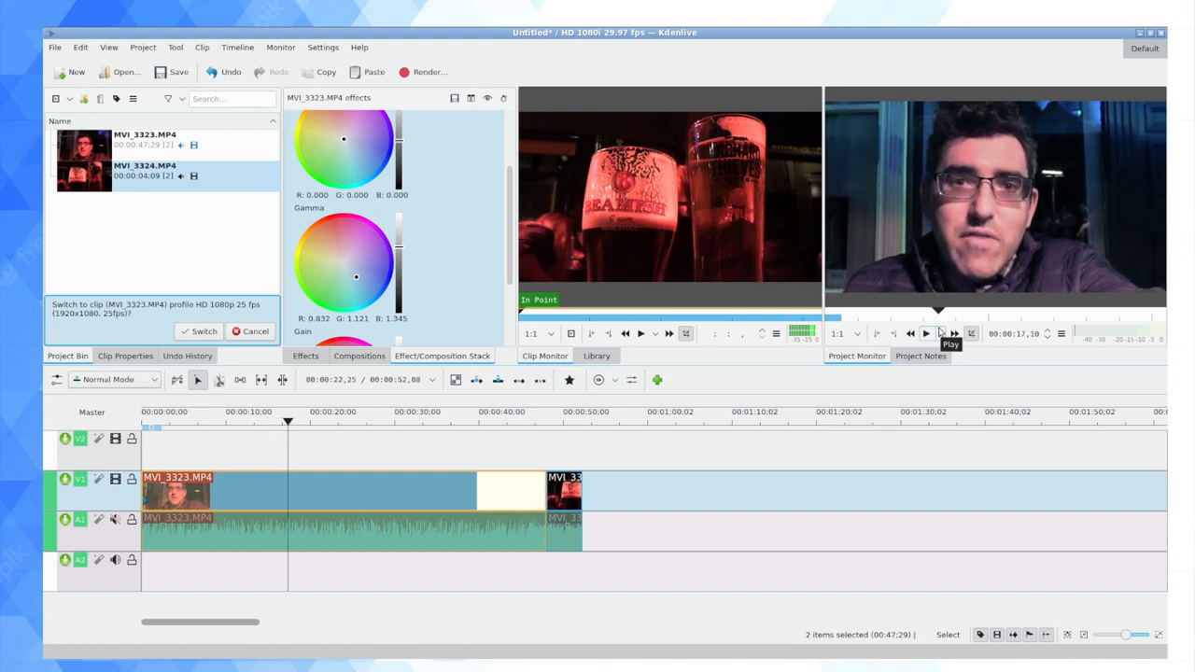
{"action": "mouse_move", "coordinate": [876, 333]}
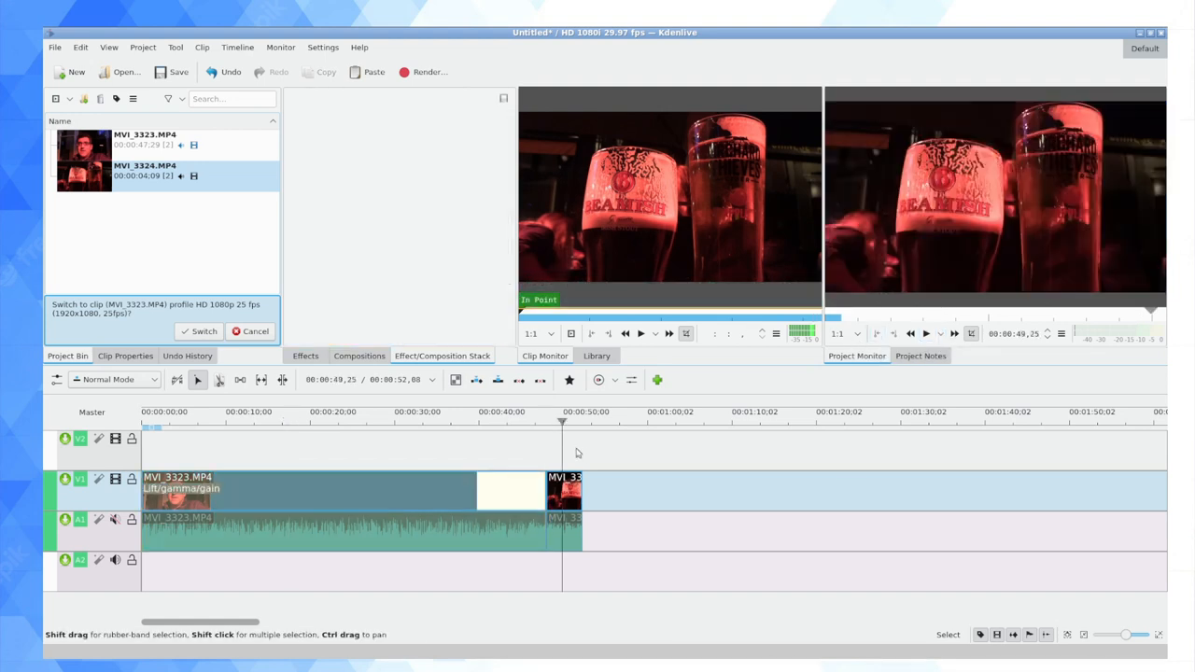
{"action": "left_click", "coordinate": [402, 411]}
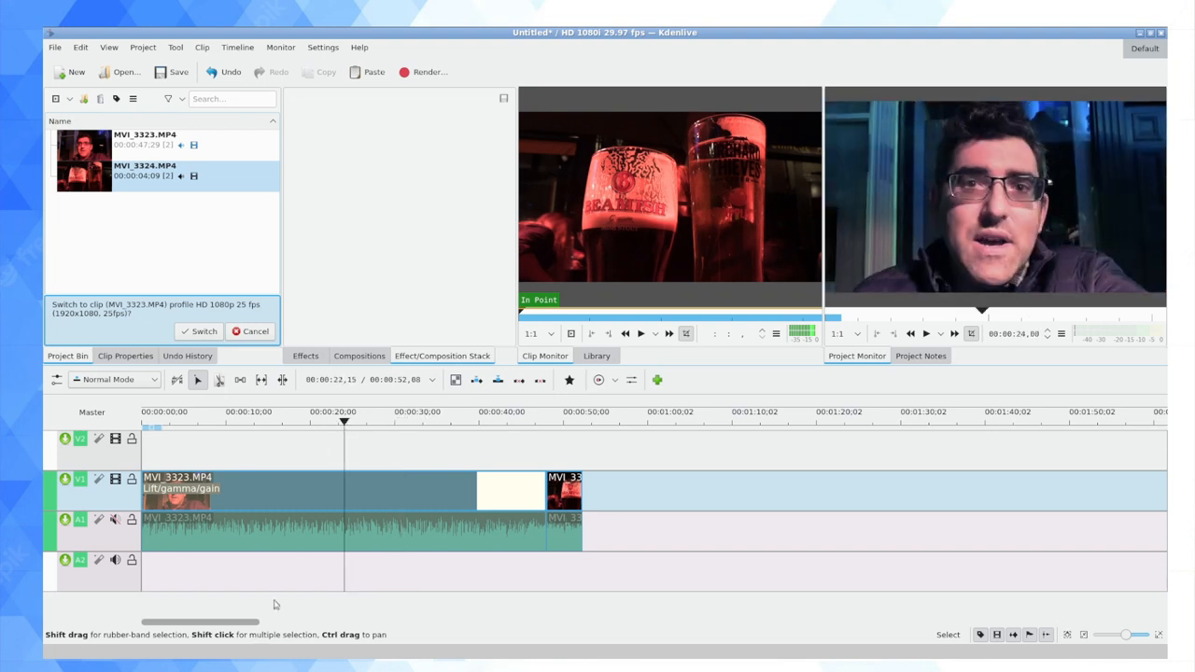
{"action": "right_click", "coordinate": [280, 490]}
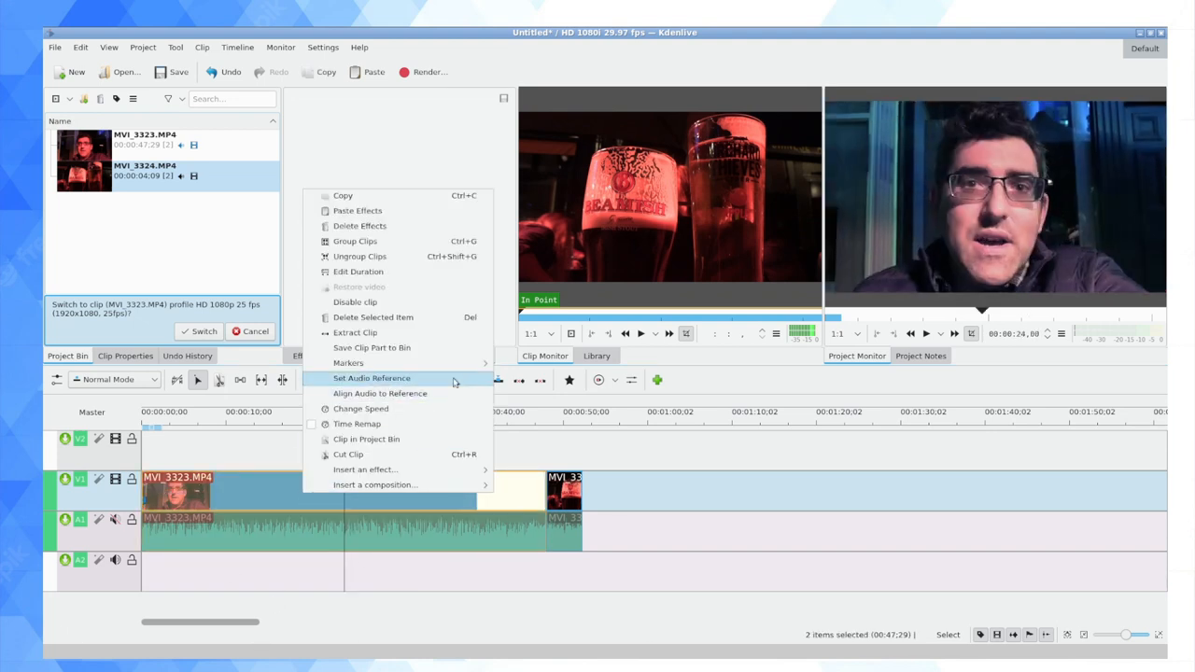
{"action": "mouse_move", "coordinate": [343, 195]}
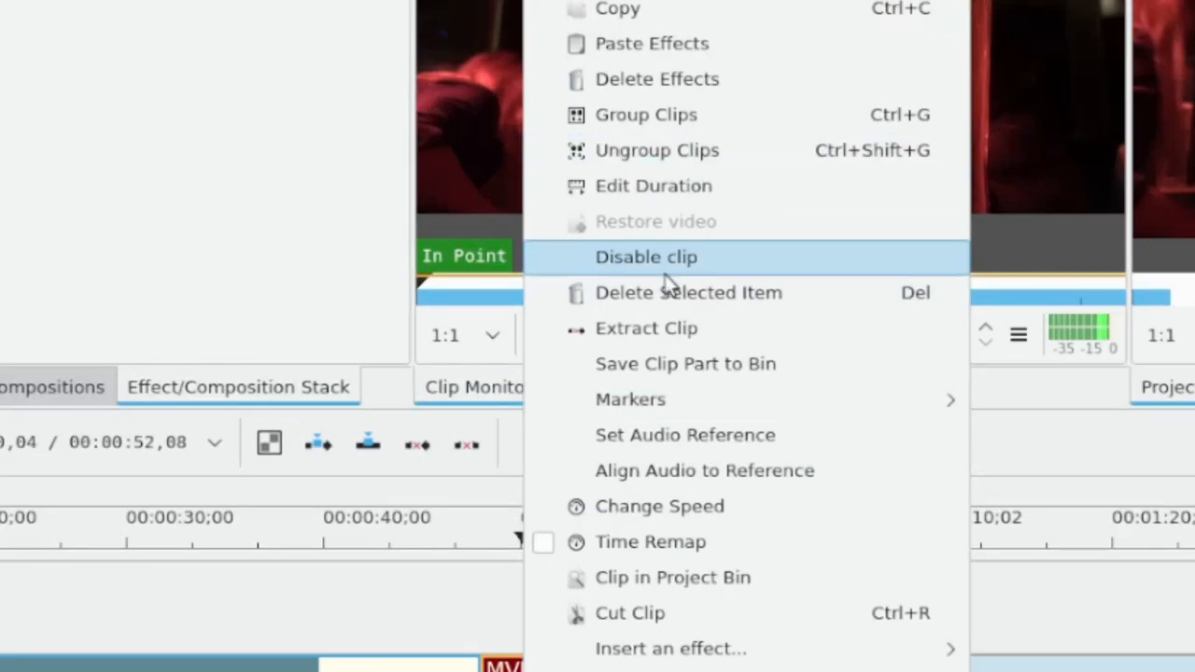
{"action": "left_click", "coordinate": [646, 257]}
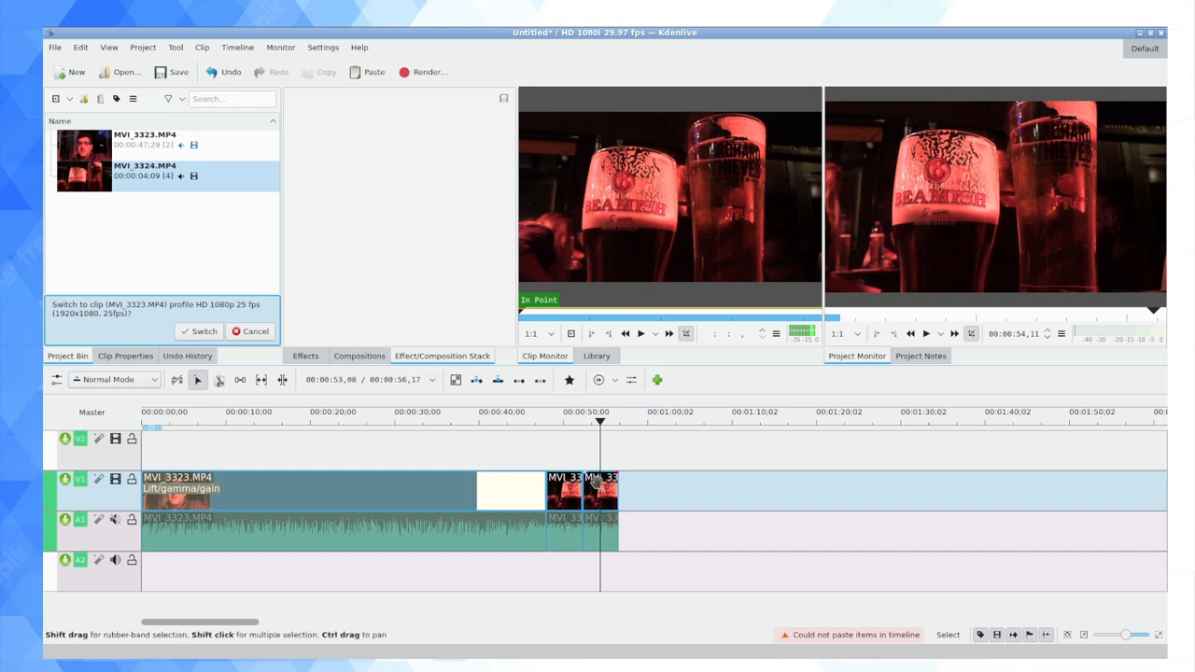
{"action": "right_click", "coordinate": [600, 490]}
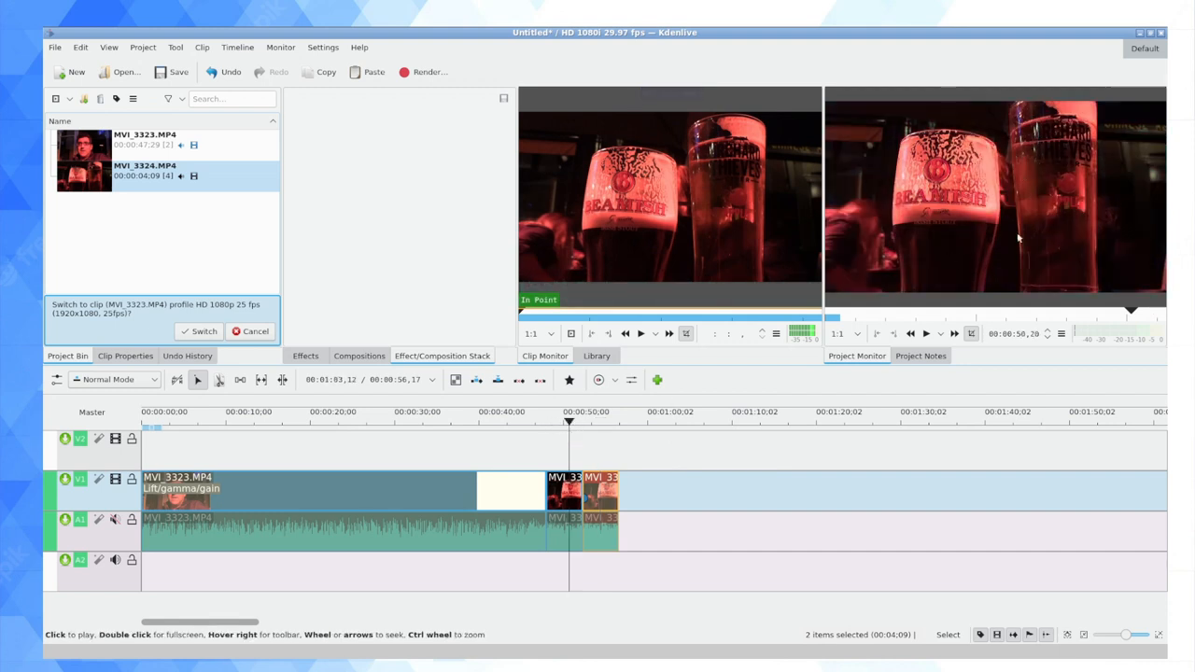
Paste the effects onto the new beer clip and scrub both clips to compare
{"action": "left_click", "coordinate": [590, 420]}
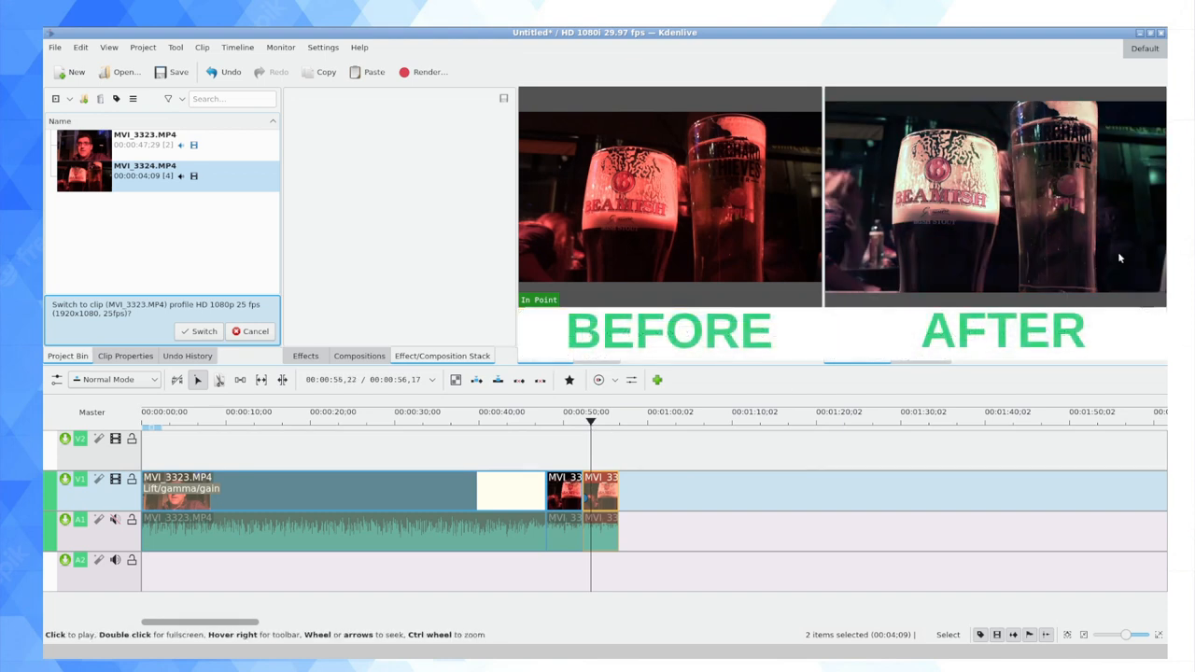
{"action": "left_click", "coordinate": [560, 425]}
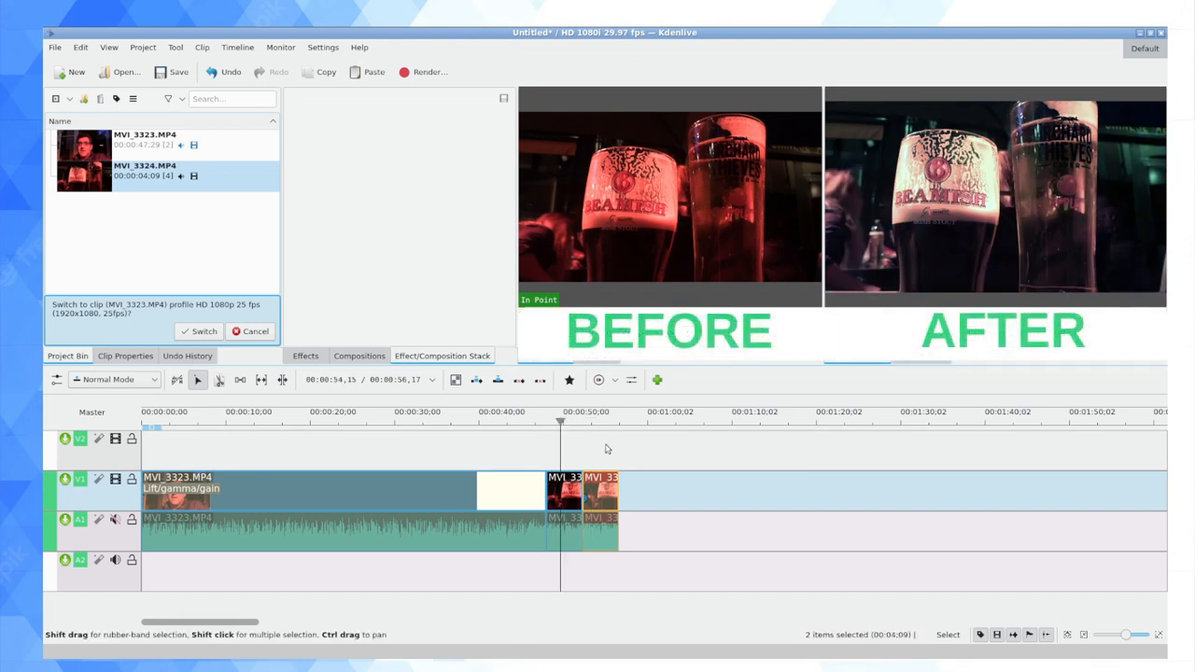
{"action": "left_click", "coordinate": [358, 424]}
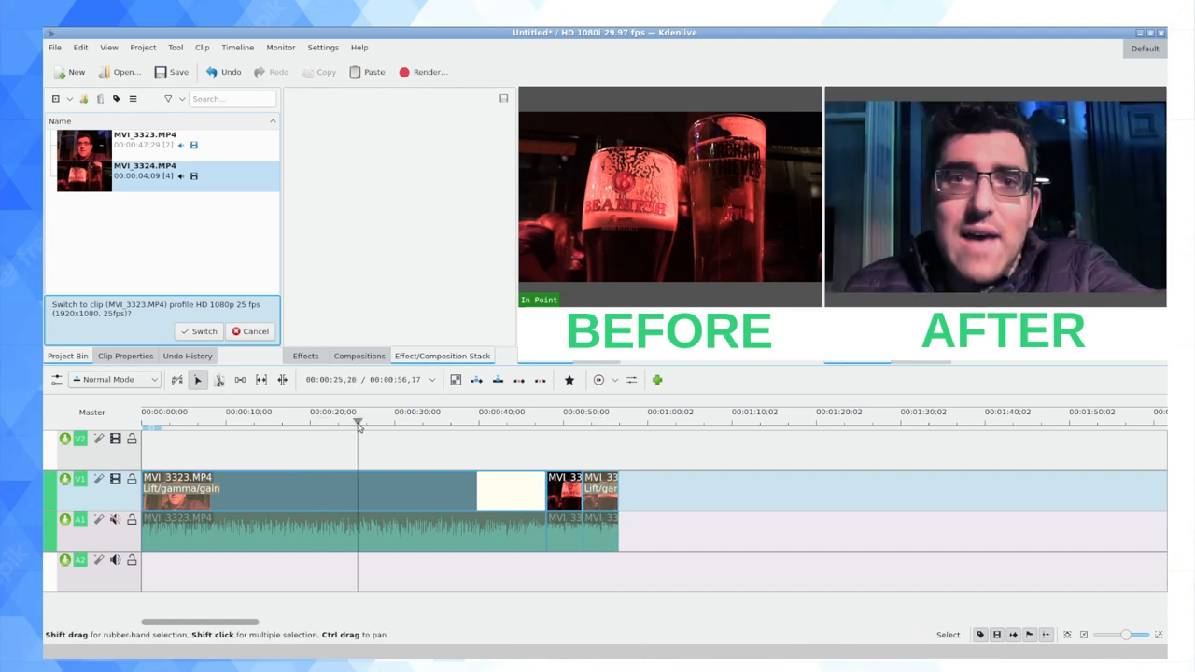
{"action": "left_click", "coordinate": [390, 421]}
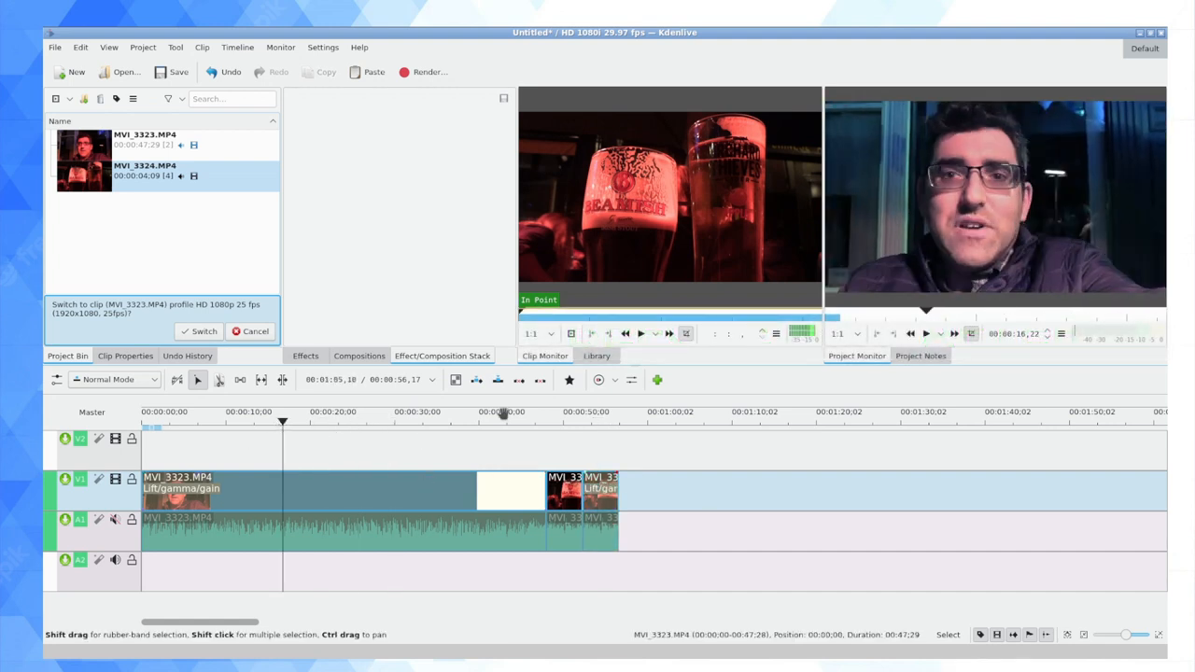
{"action": "left_click", "coordinate": [598, 411]}
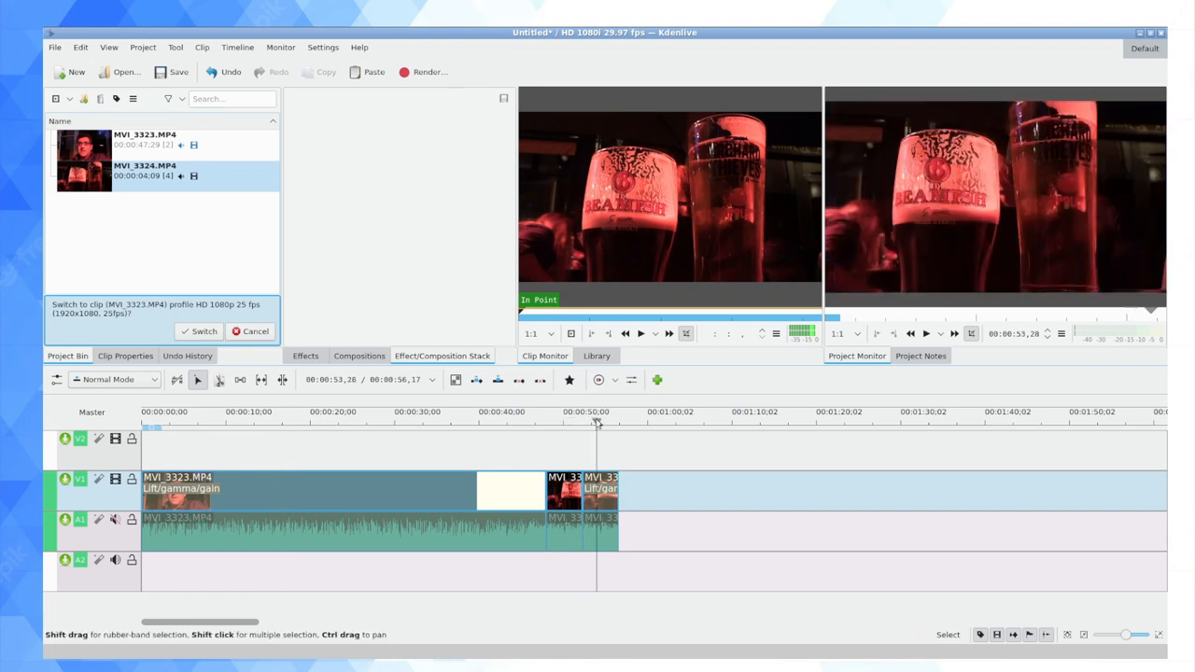
{"action": "left_click", "coordinate": [588, 504]}
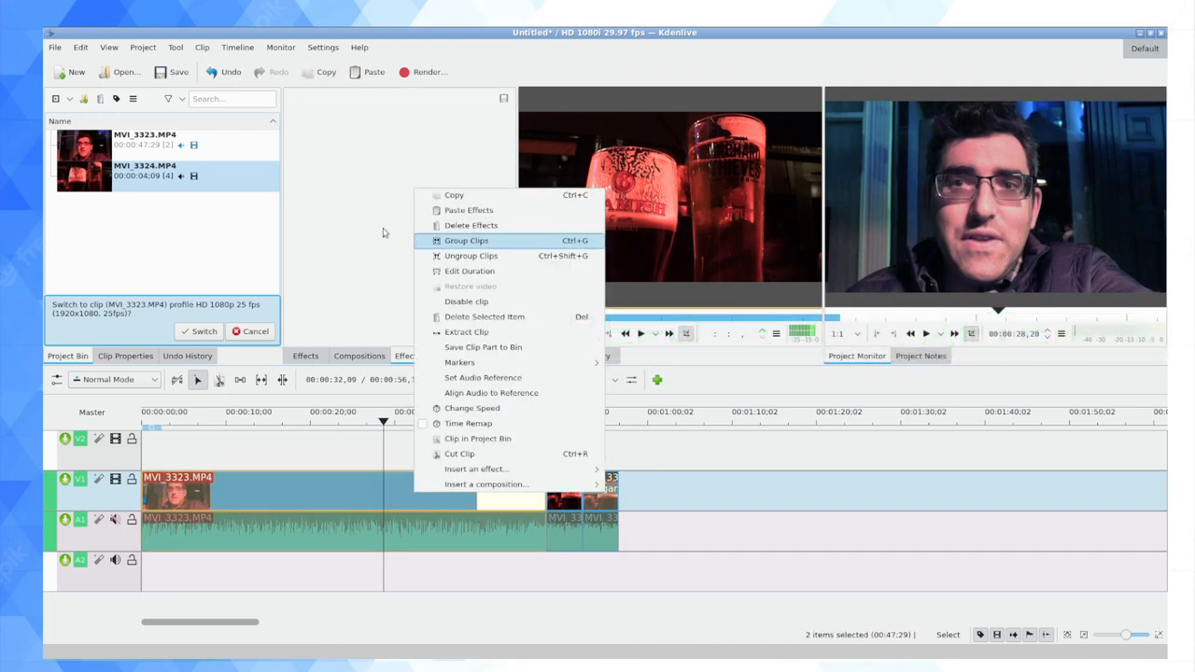
Browse the Edit, Monitor and Settings menus to reach Configure Keyboard Shortcuts
{"action": "left_click", "coordinate": [80, 46]}
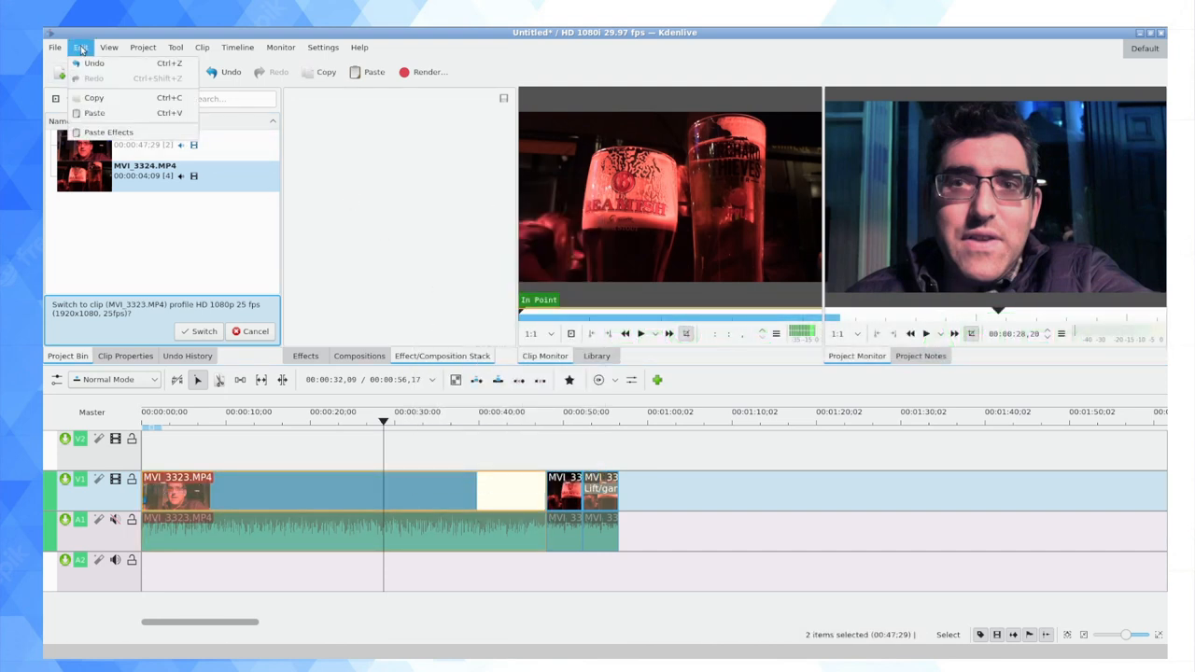
{"action": "left_click", "coordinate": [280, 46]}
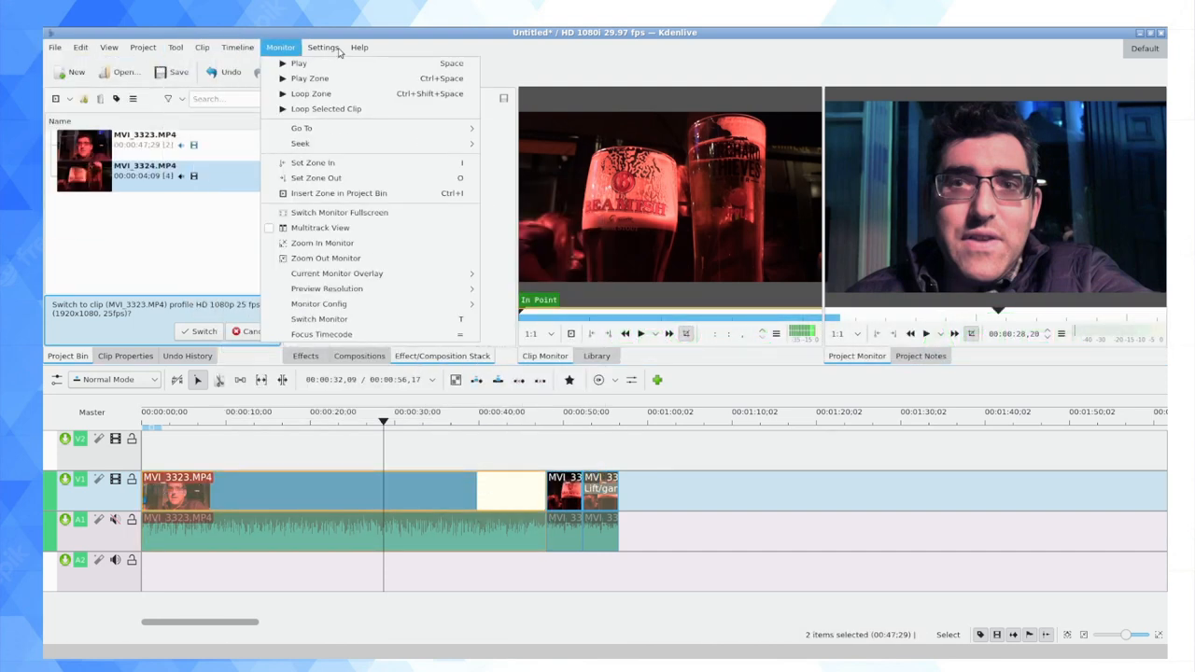
{"action": "left_click", "coordinate": [322, 47]}
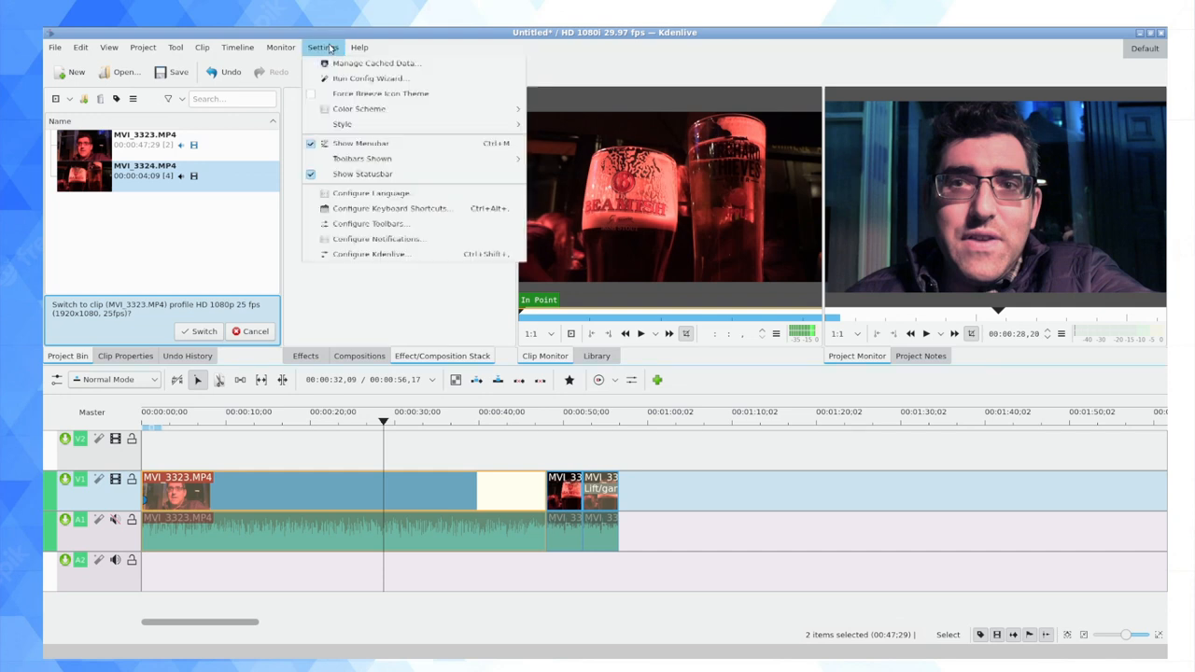
{"action": "left_click", "coordinate": [392, 208]}
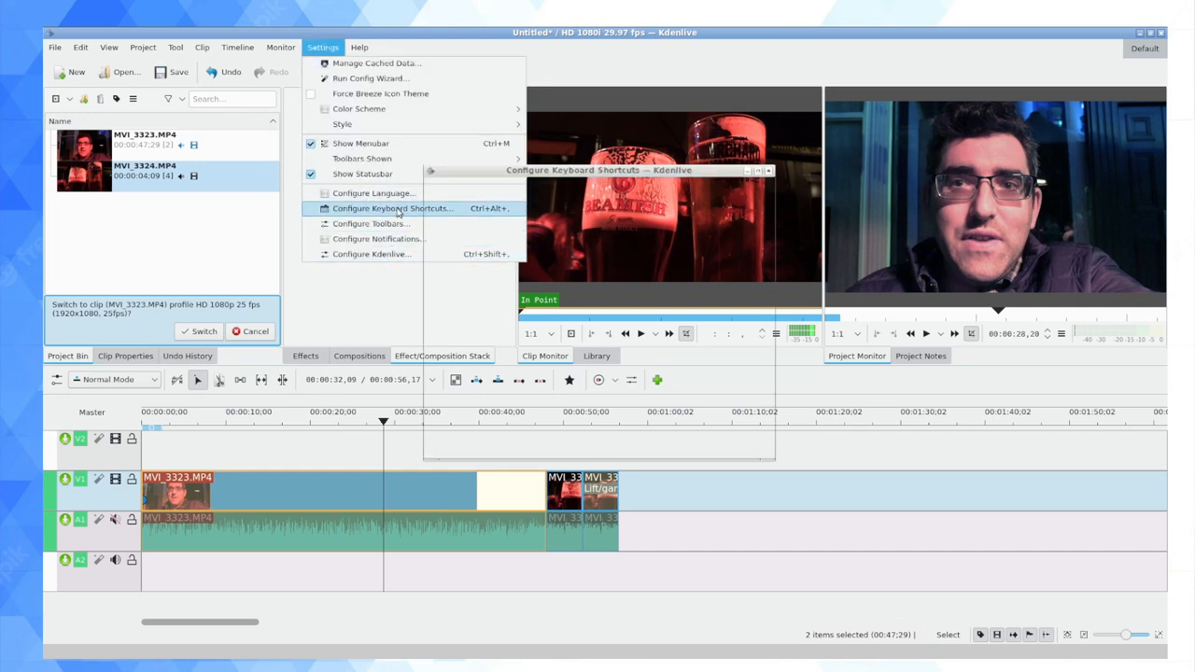
Search 'paste effects', confirm it has no shortcut, and close the dialog
{"action": "left_click", "coordinate": [392, 208]}
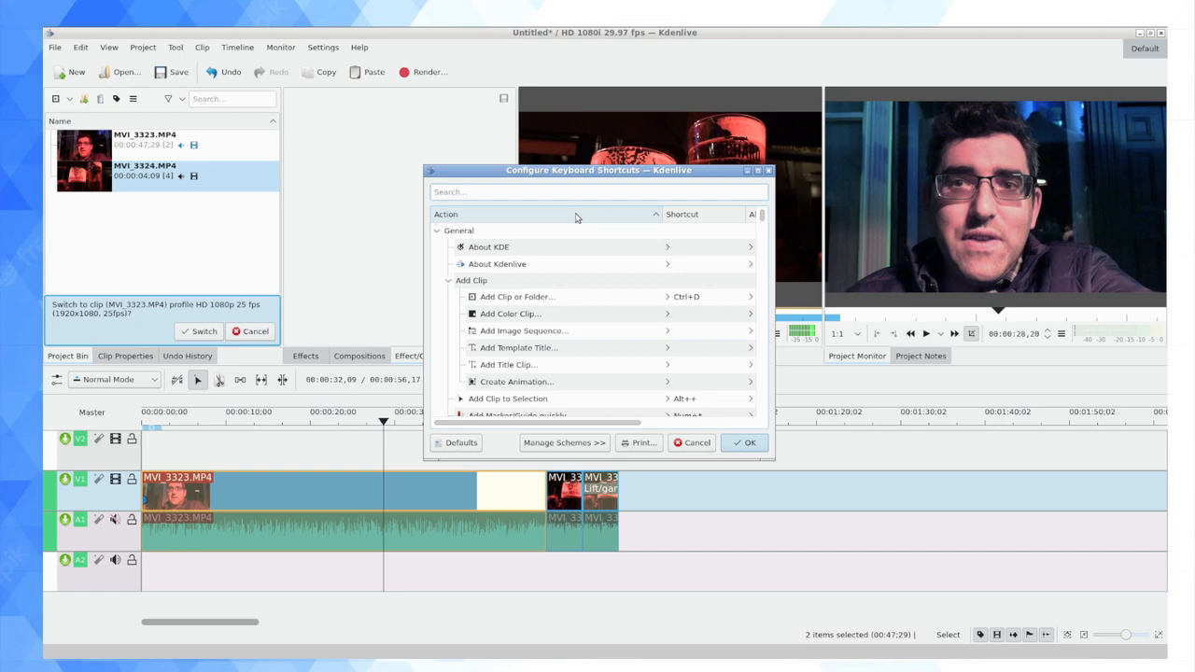
{"action": "type", "text": "paste effects"}
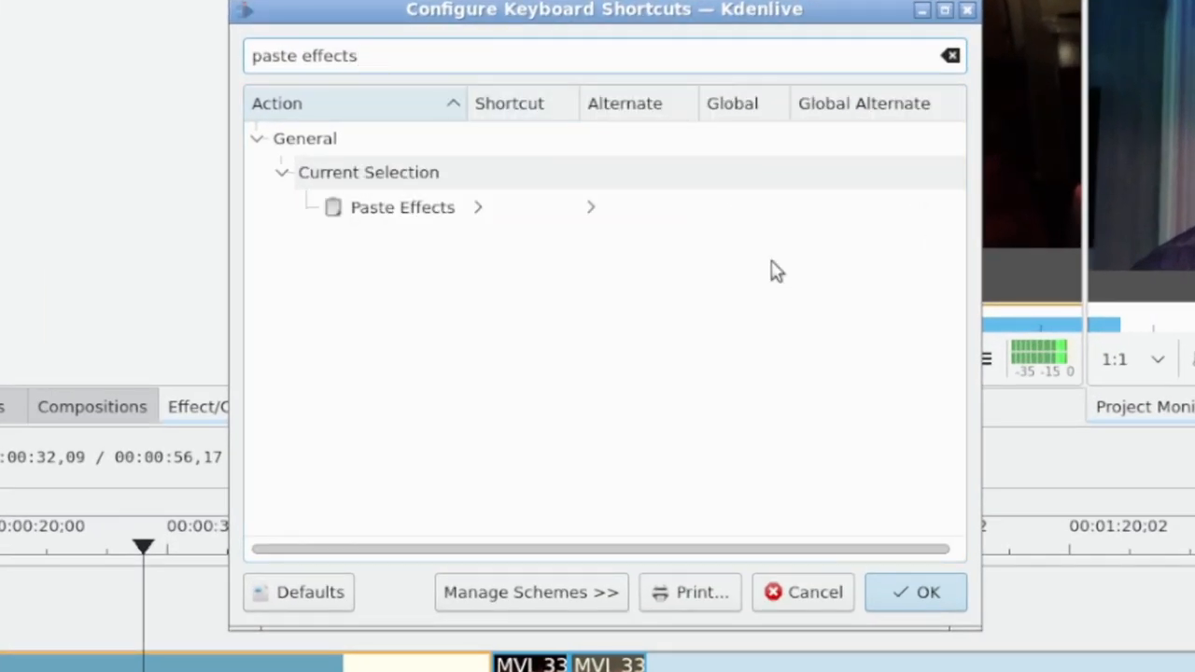
{"action": "left_click", "coordinate": [403, 206]}
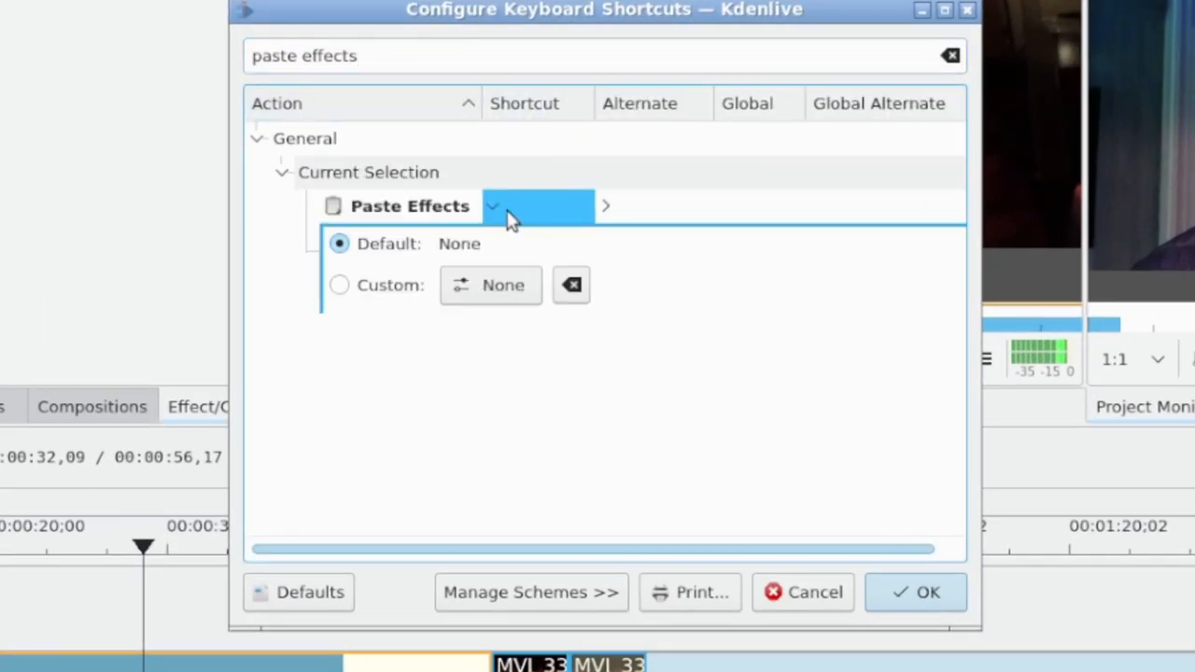
{"action": "mouse_move", "coordinate": [695, 410]}
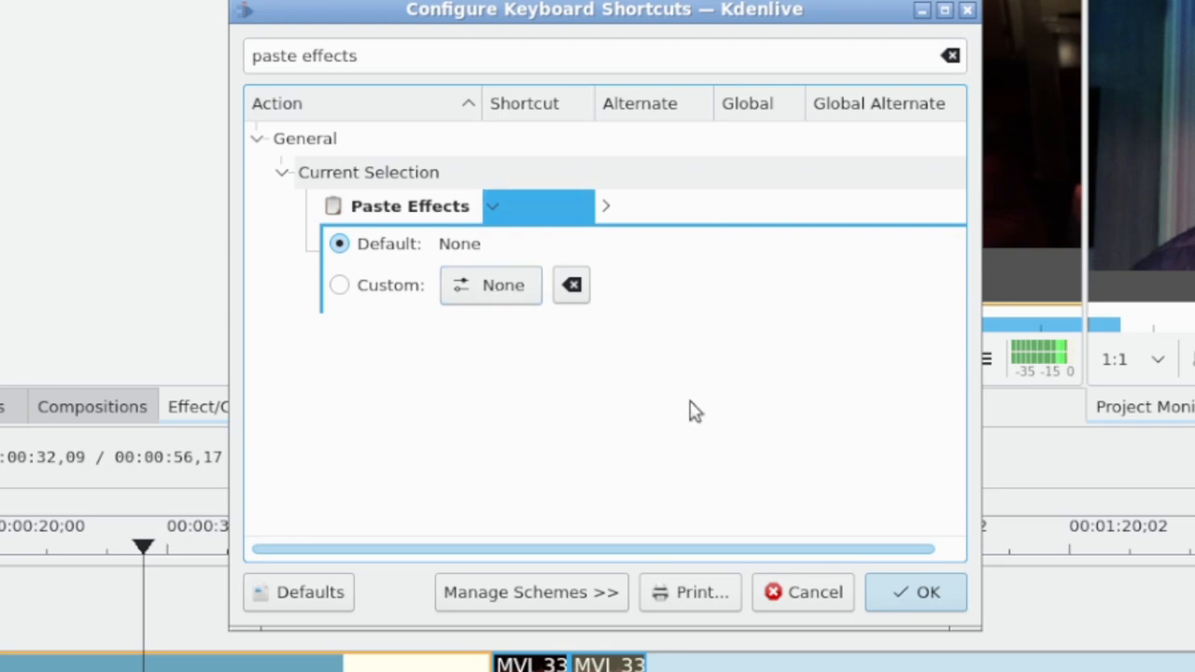
{"action": "mouse_move", "coordinate": [575, 430]}
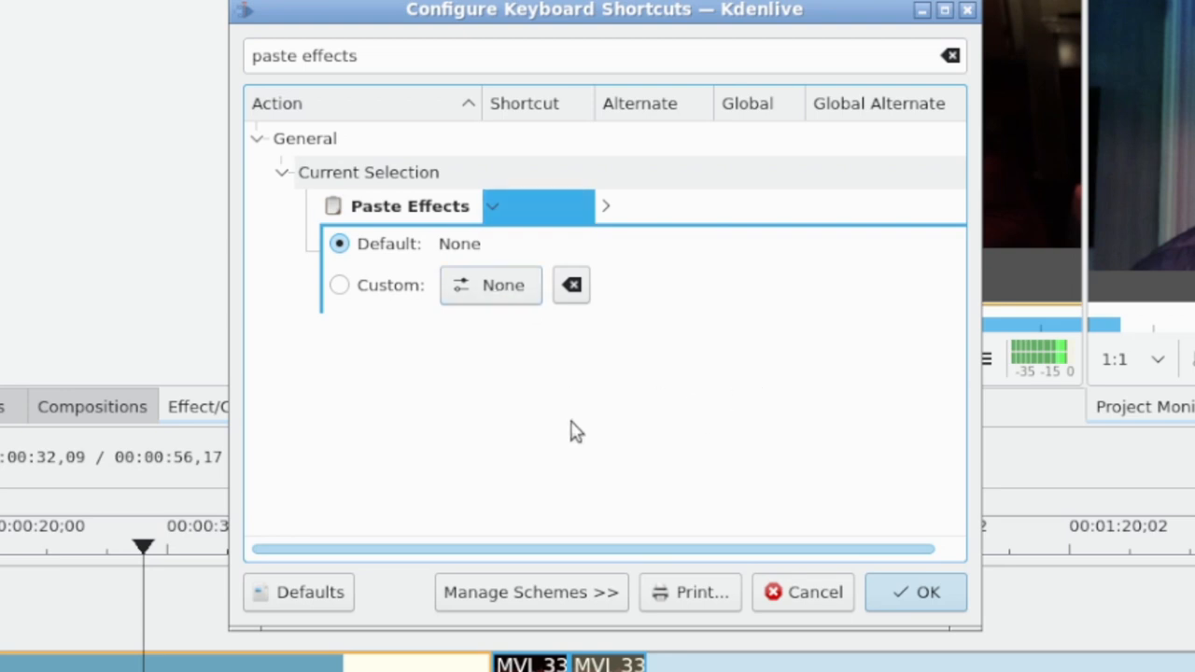
{"action": "left_click", "coordinate": [338, 285]}
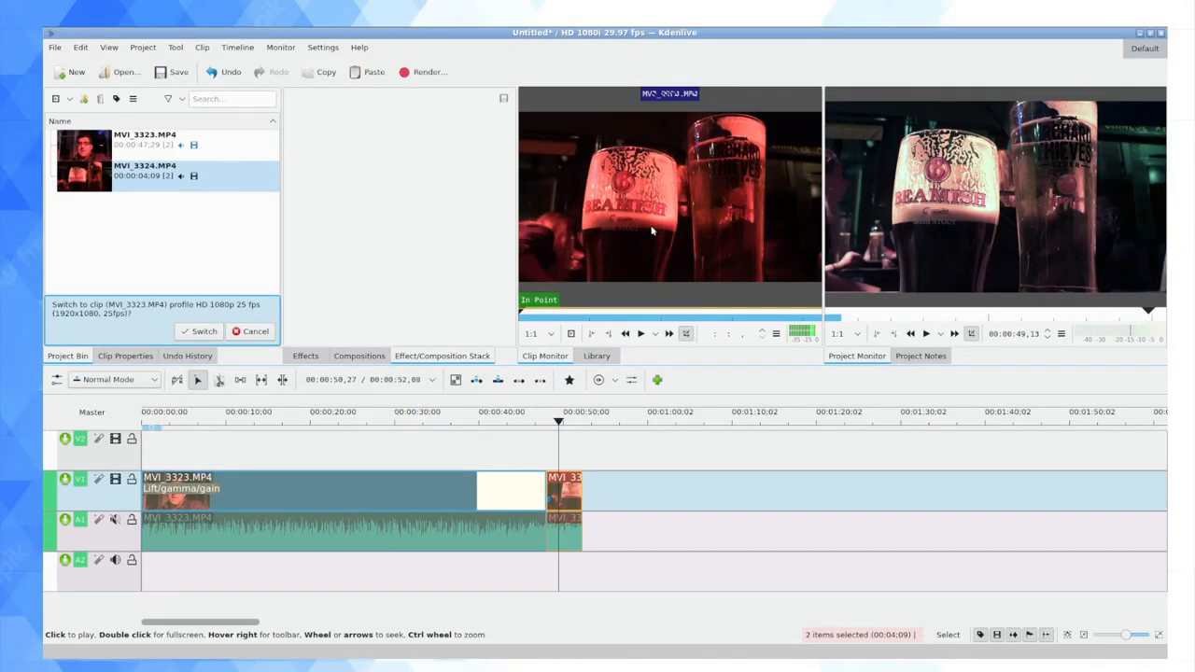
{"action": "mouse_move", "coordinate": [283, 418]}
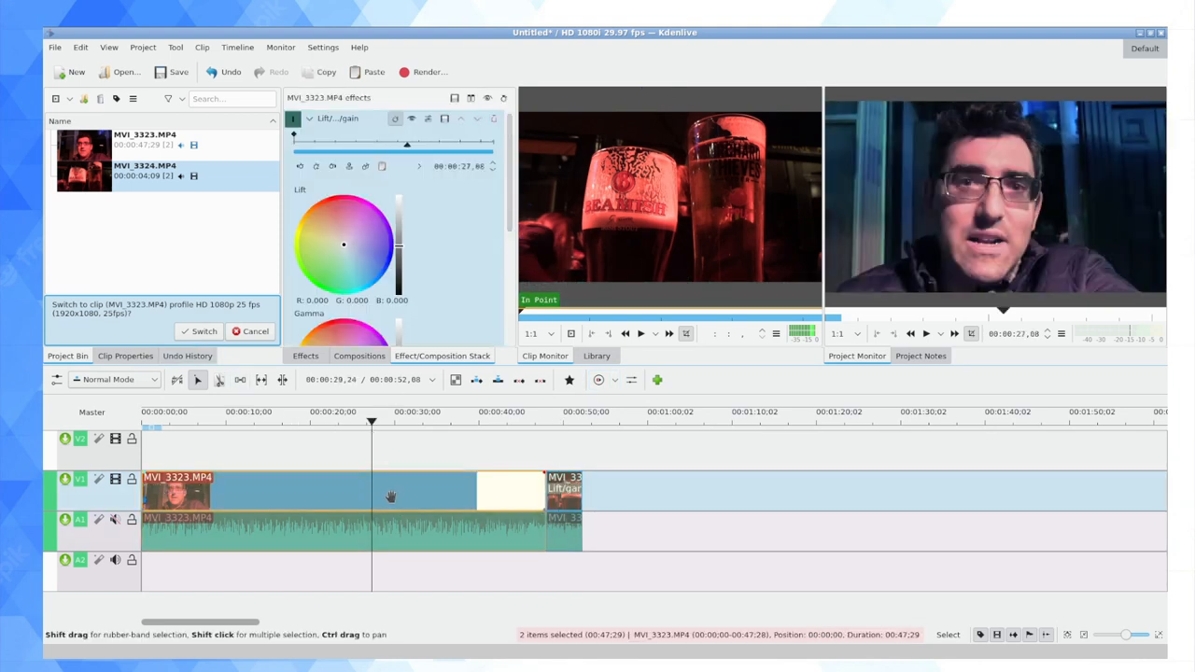
{"action": "left_click", "coordinate": [429, 118]}
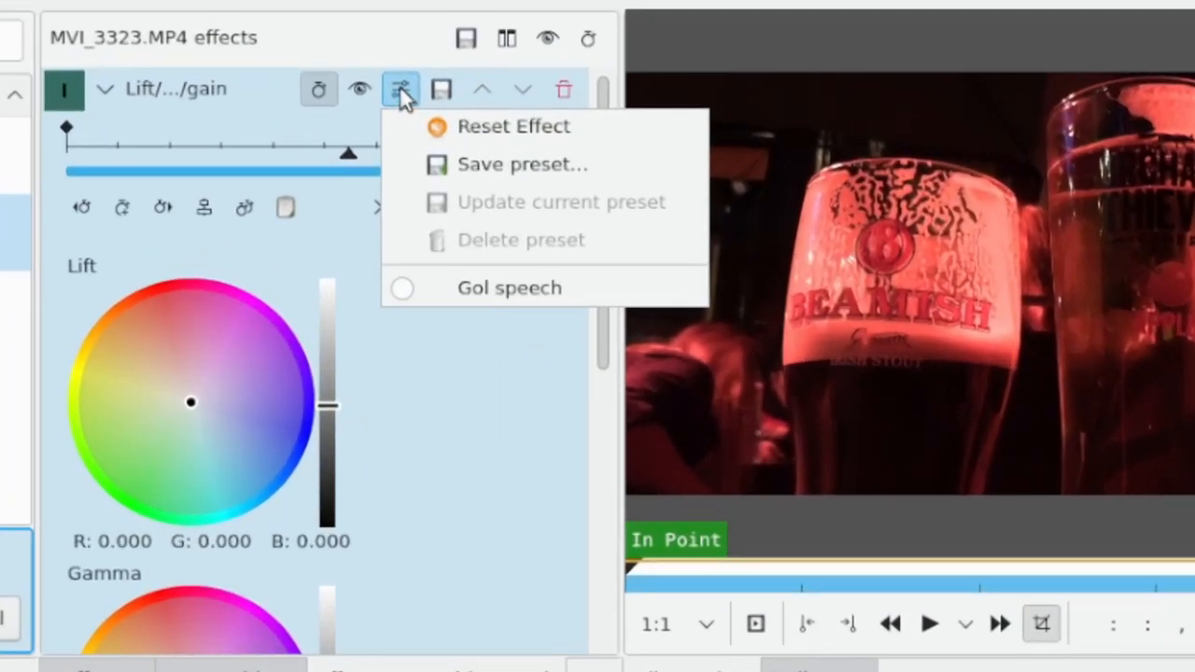
{"action": "left_click", "coordinate": [522, 164]}
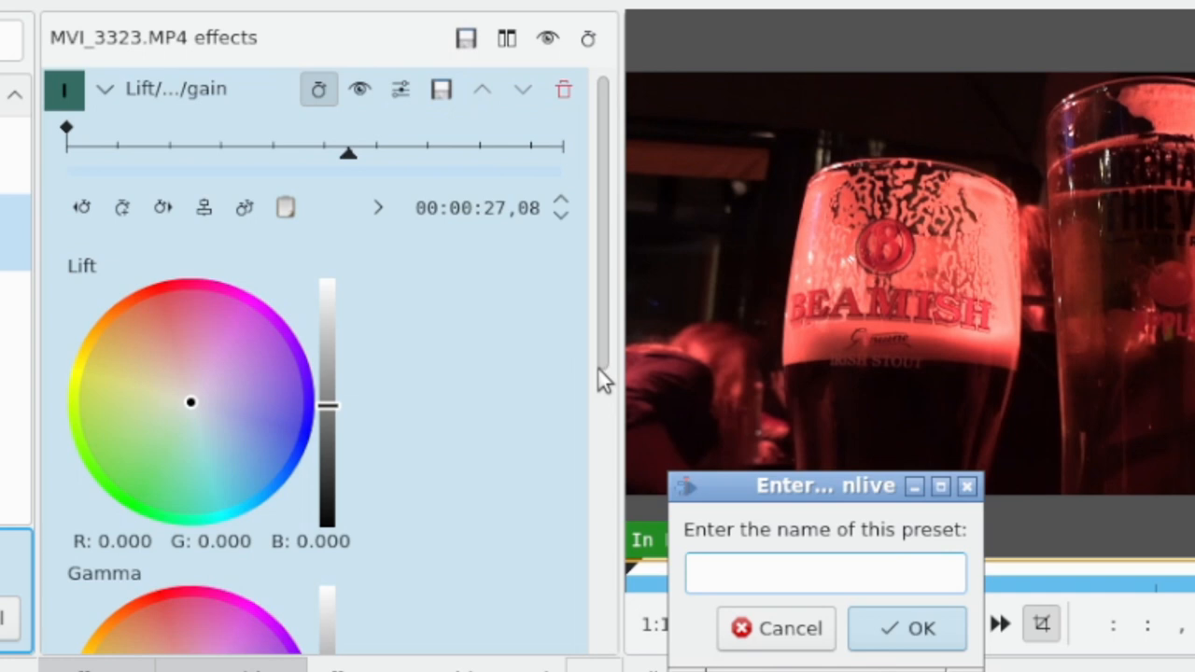
{"action": "type", "text": "Daniel"}
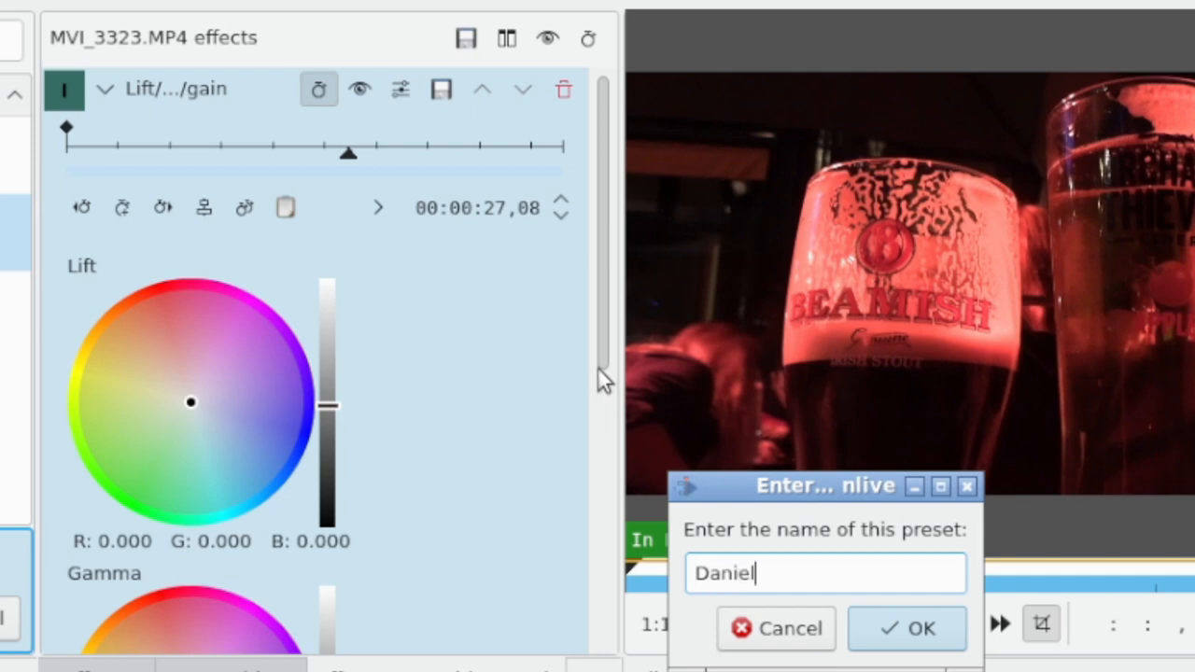
{"action": "type", "text": "Bar"}
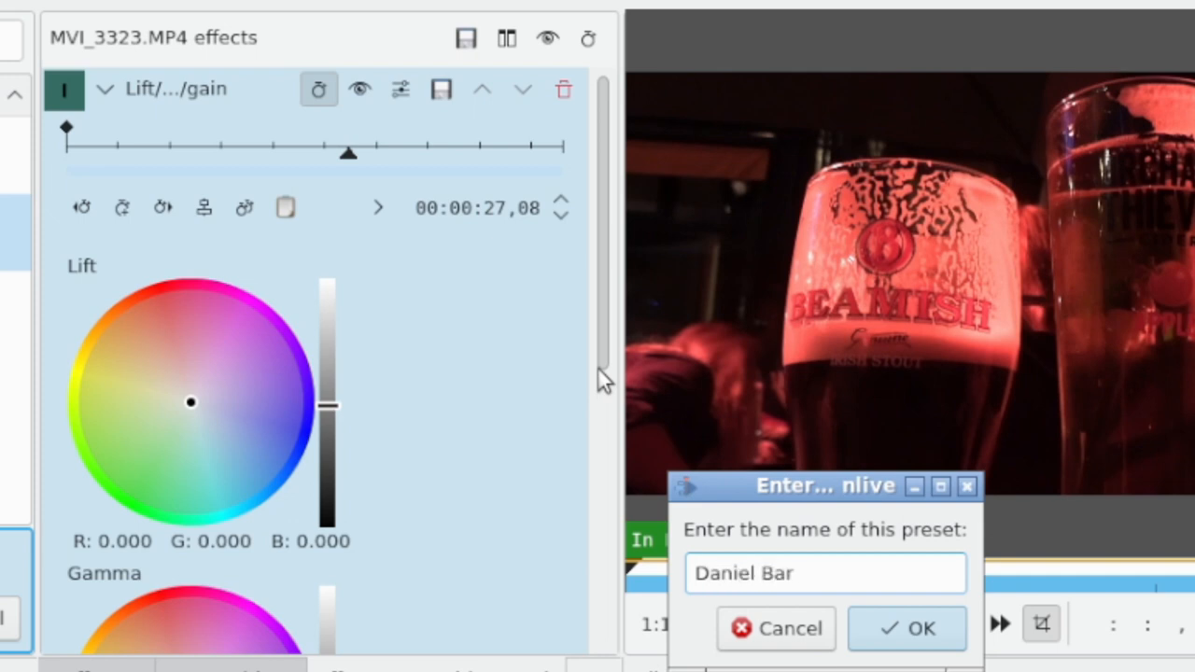
{"action": "type", "text": "1022 - Test"}
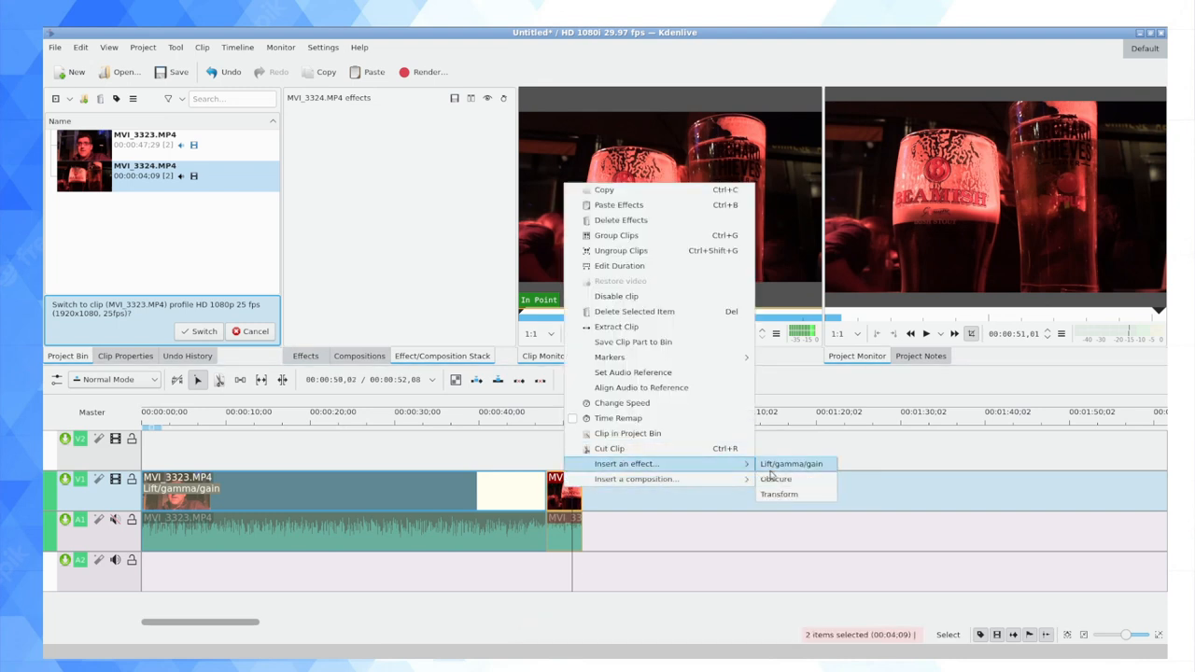
Add Lift/gamma/gain to MVI_3324.MP4 and load the saved colour-correction preset into it
{"action": "left_click", "coordinate": [791, 464]}
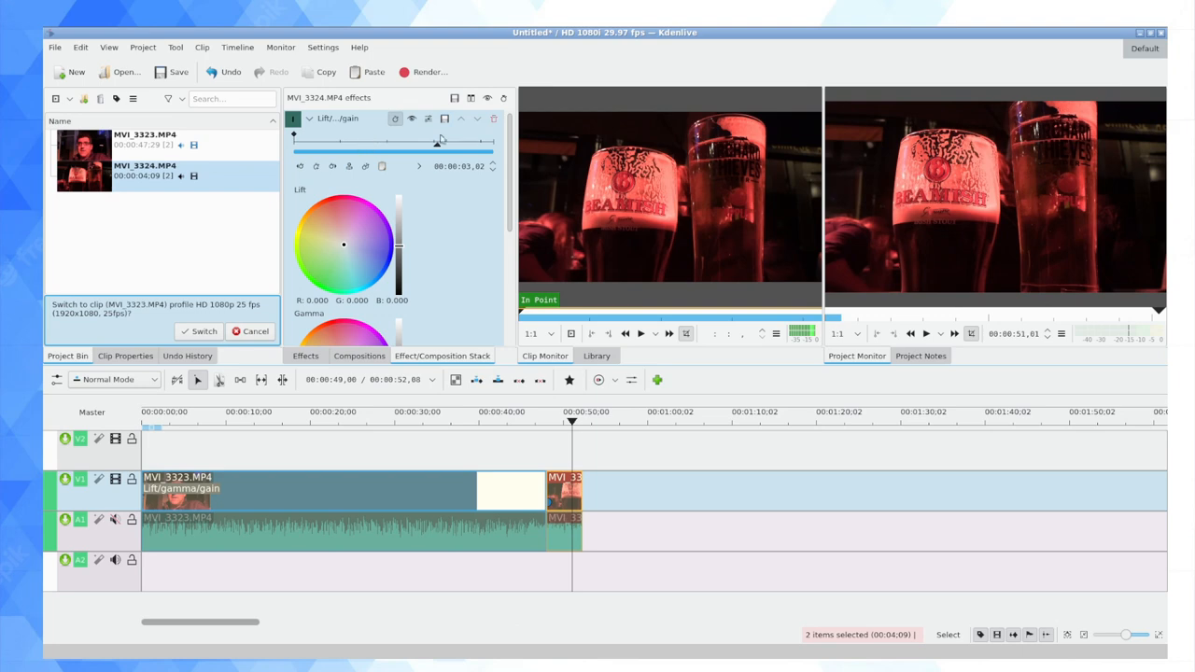
{"action": "left_click", "coordinate": [428, 119]}
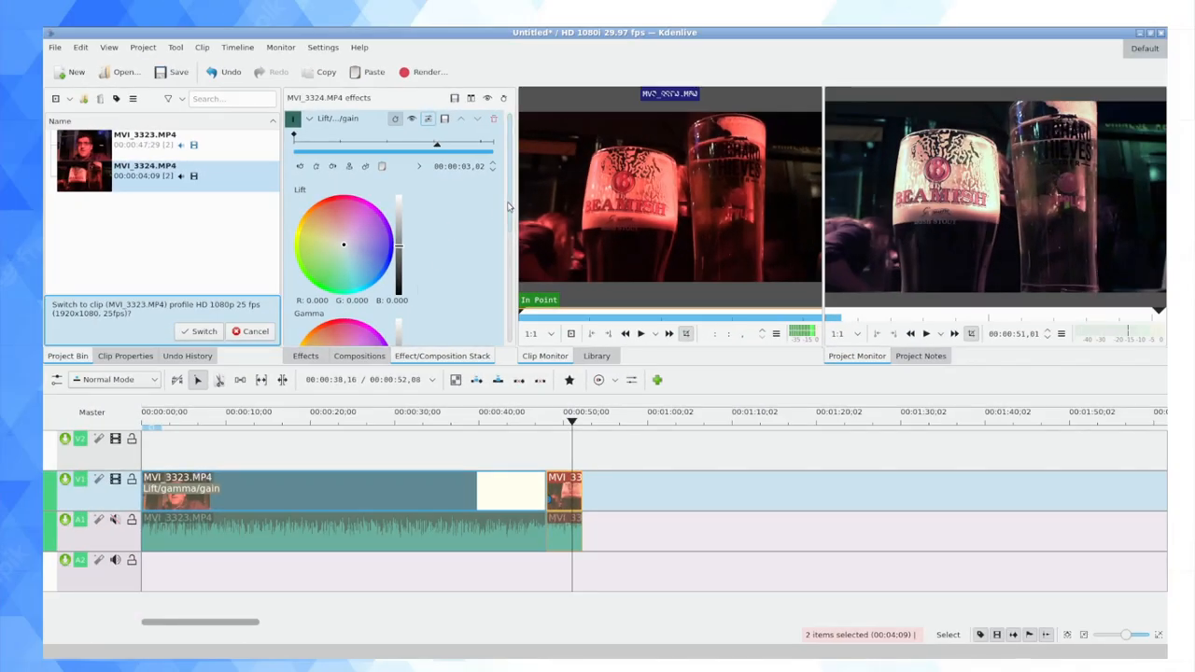
{"action": "scroll", "scroll_direction": "down", "scroll_amount": 3}
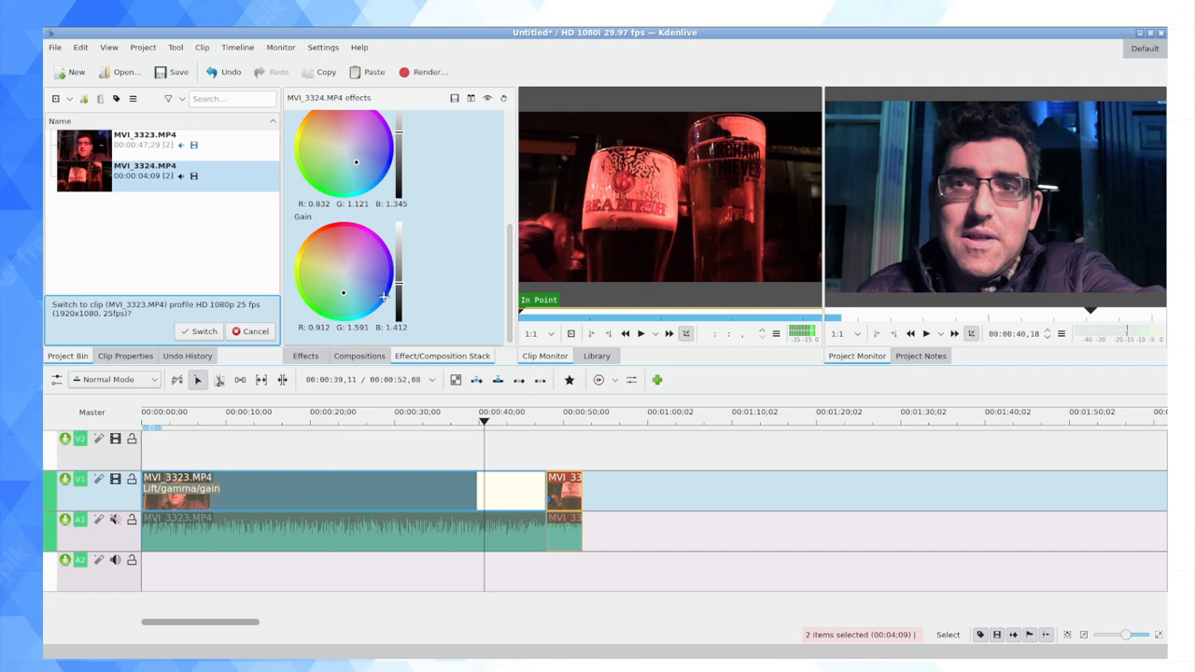
{"action": "mouse_move", "coordinate": [457, 224]}
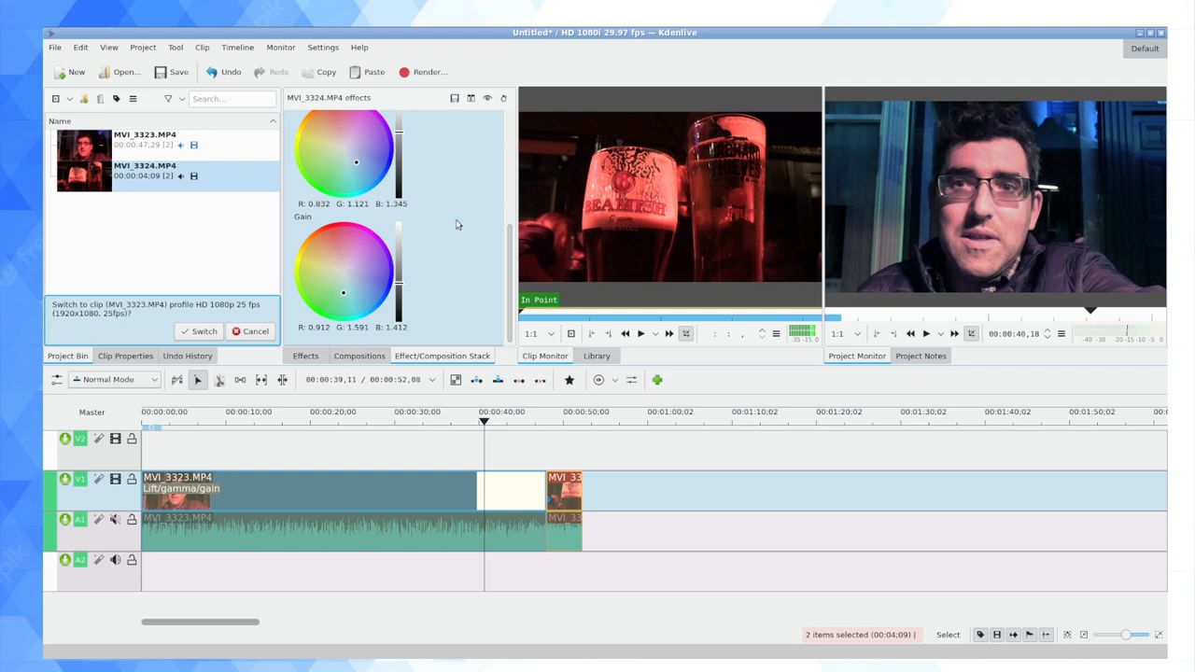
{"action": "mouse_move", "coordinate": [485, 275]}
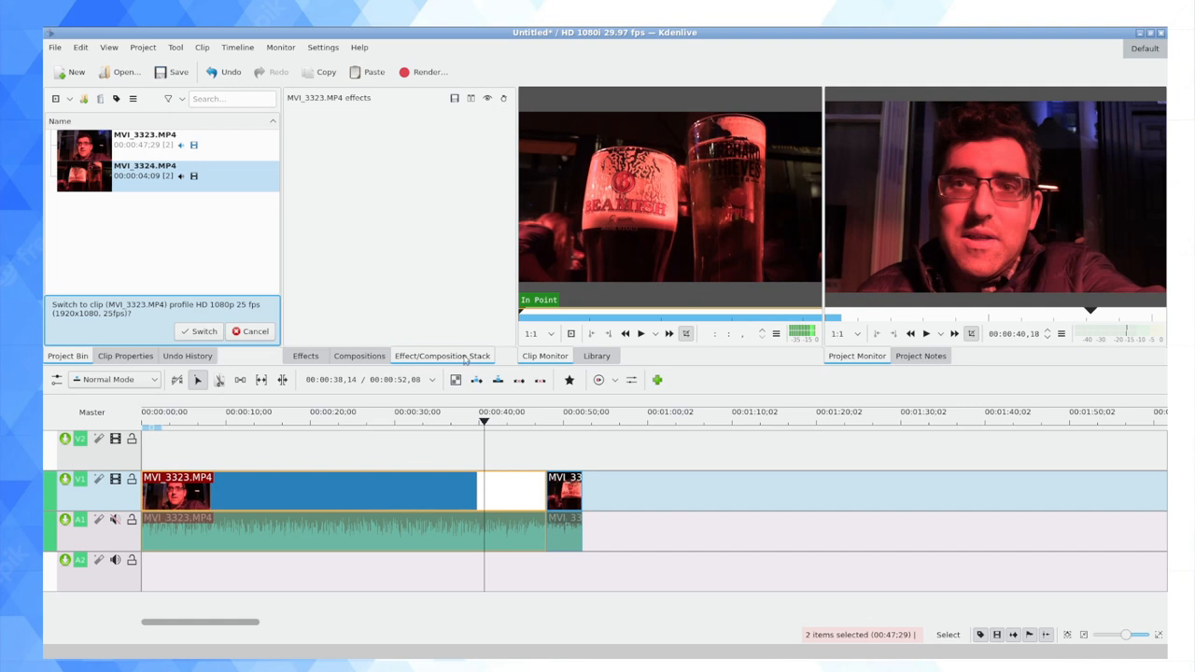
Preview the red uncorrected footage, then select Lift/gamma/gain from the Favourites effects list
{"action": "left_click", "coordinate": [322, 420]}
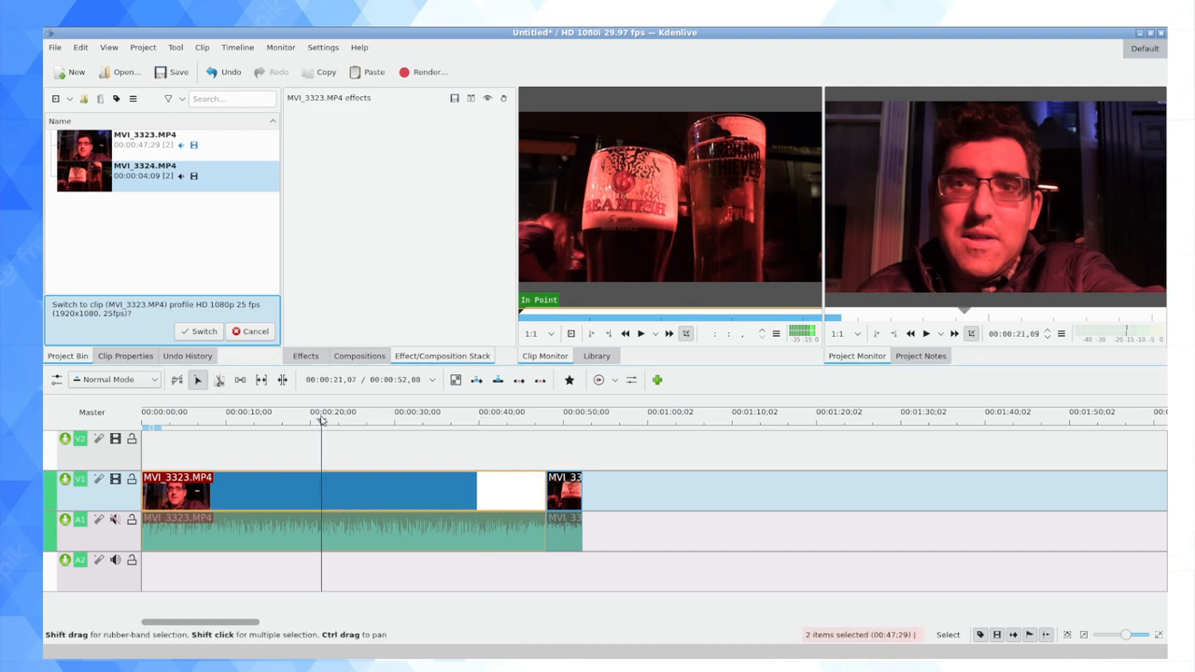
{"action": "left_click", "coordinate": [560, 421]}
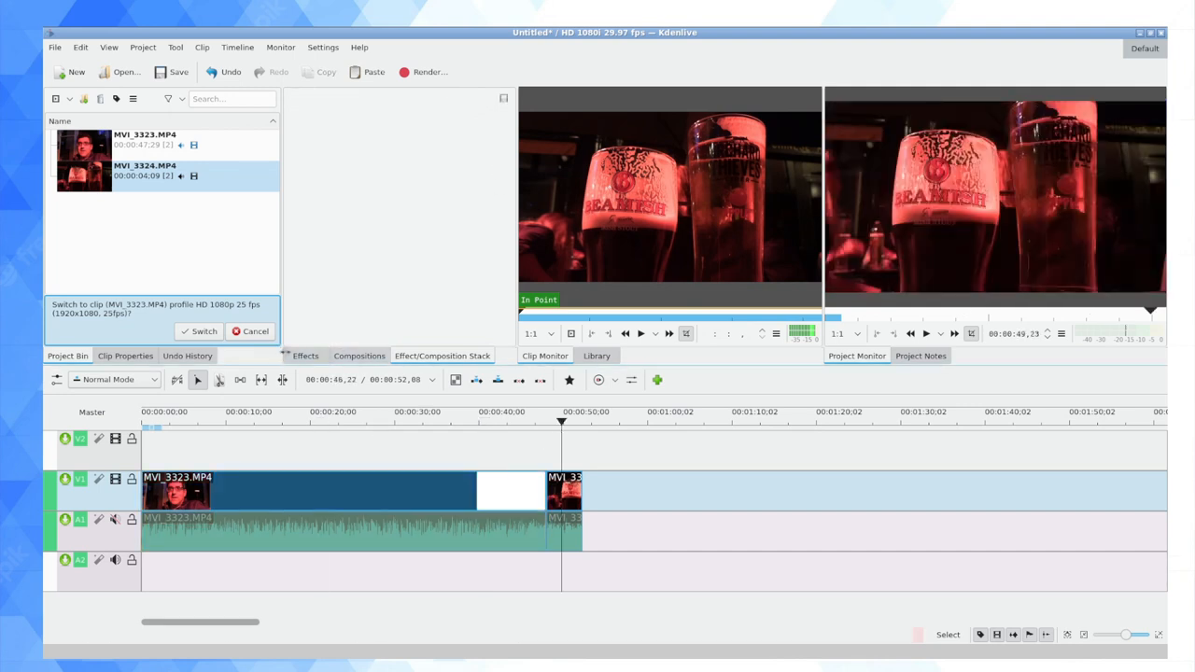
{"action": "left_click", "coordinate": [305, 355]}
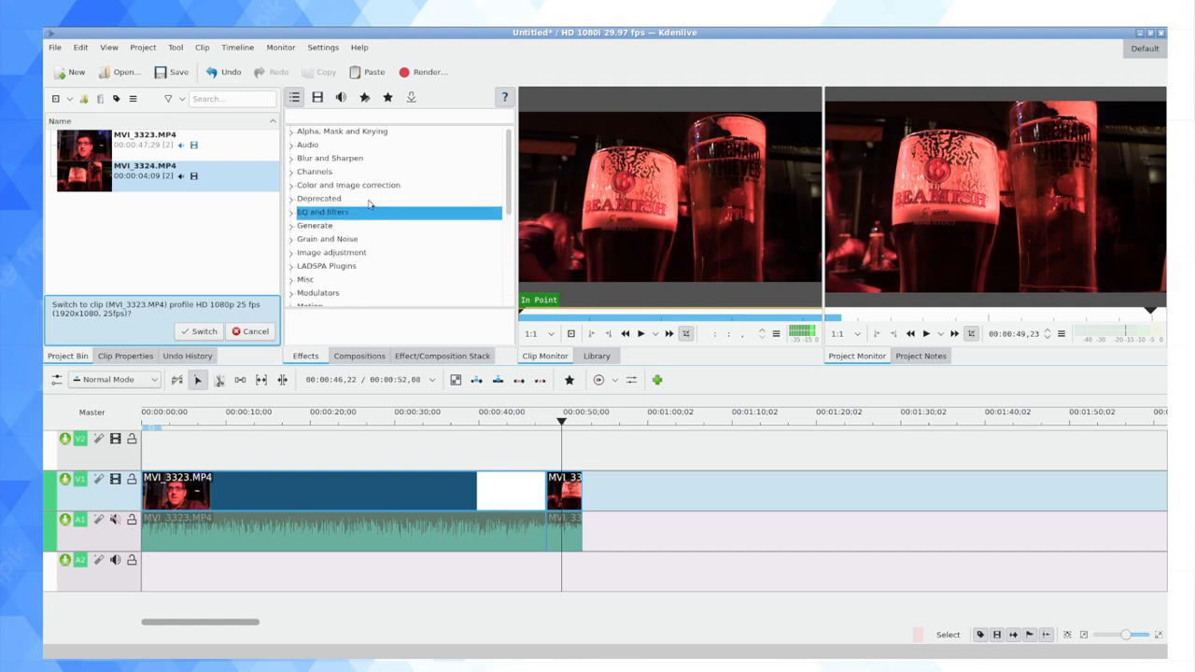
{"action": "left_click", "coordinate": [387, 97]}
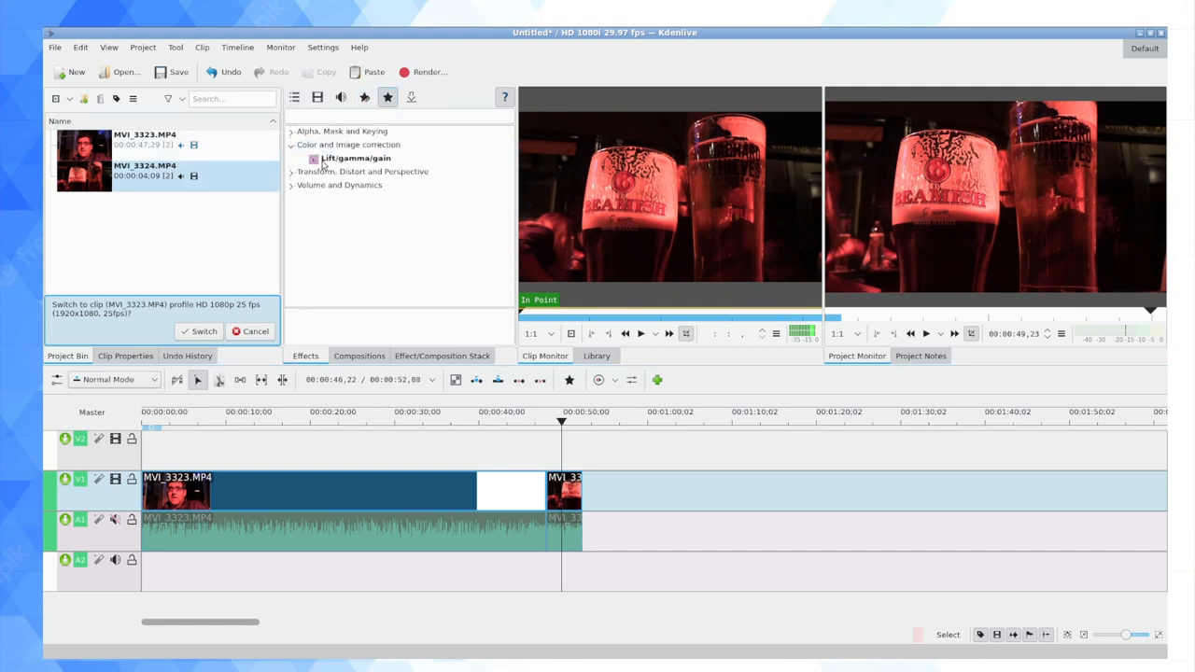
{"action": "left_click", "coordinate": [355, 158]}
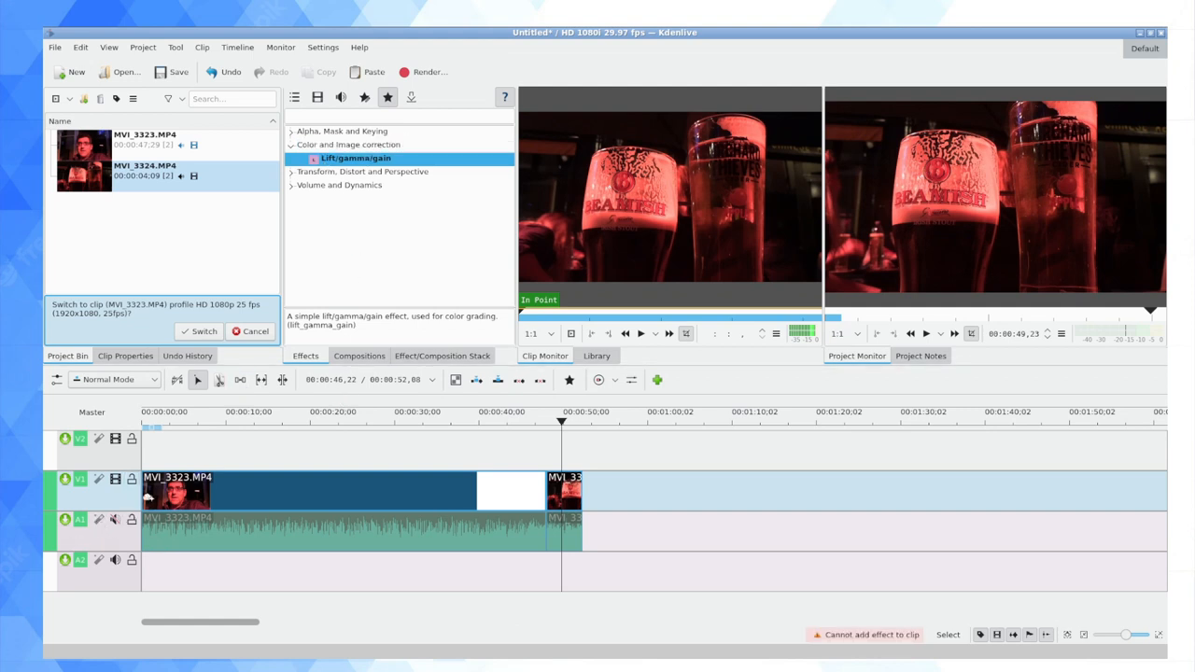
Add Lift/gamma/gain to track V1, load the saved preset, and preview the corrected footage
{"action": "left_click", "coordinate": [250, 420]}
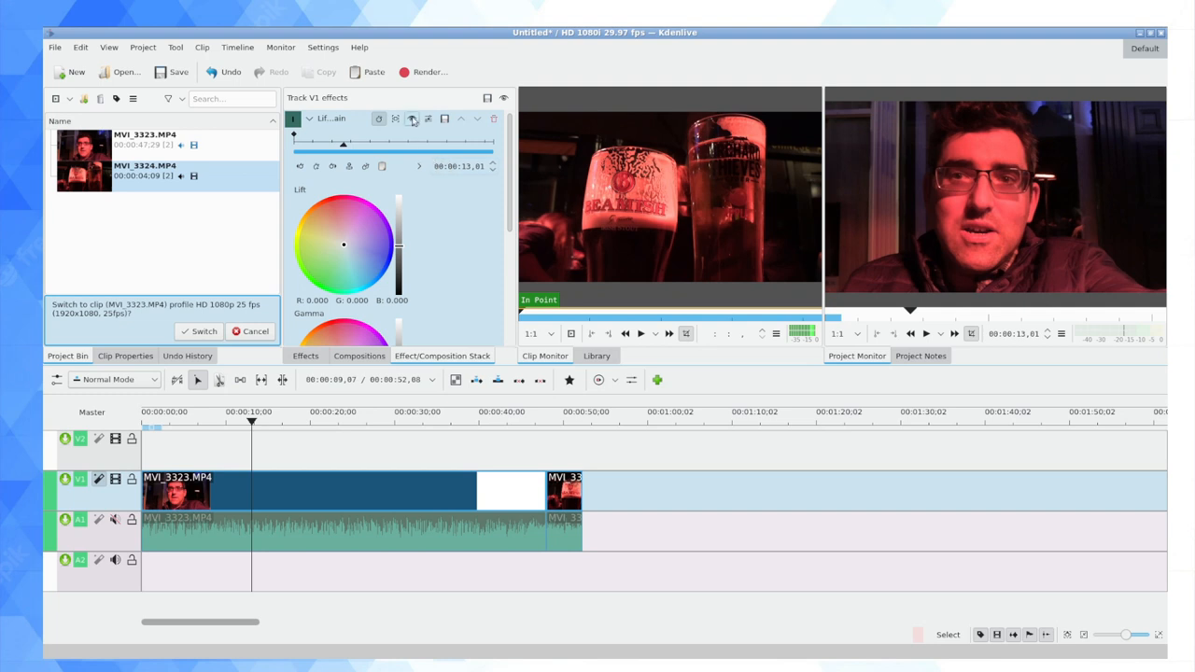
{"action": "left_click", "coordinate": [429, 119]}
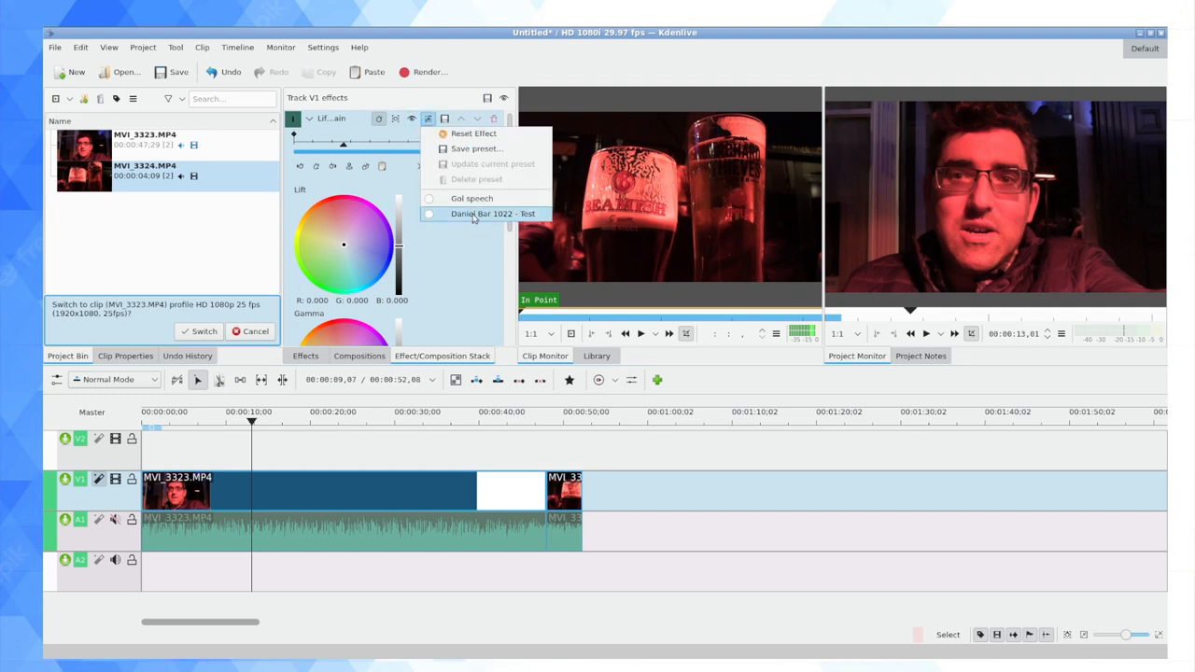
{"action": "left_click", "coordinate": [493, 213]}
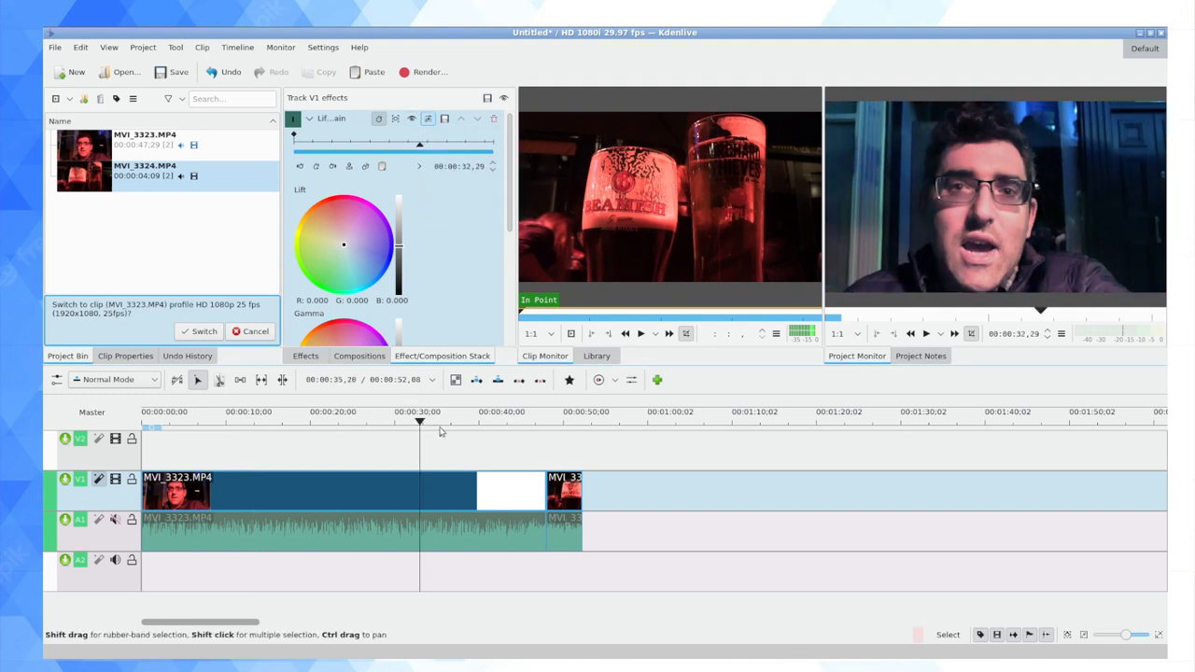
{"action": "left_click", "coordinate": [564, 421]}
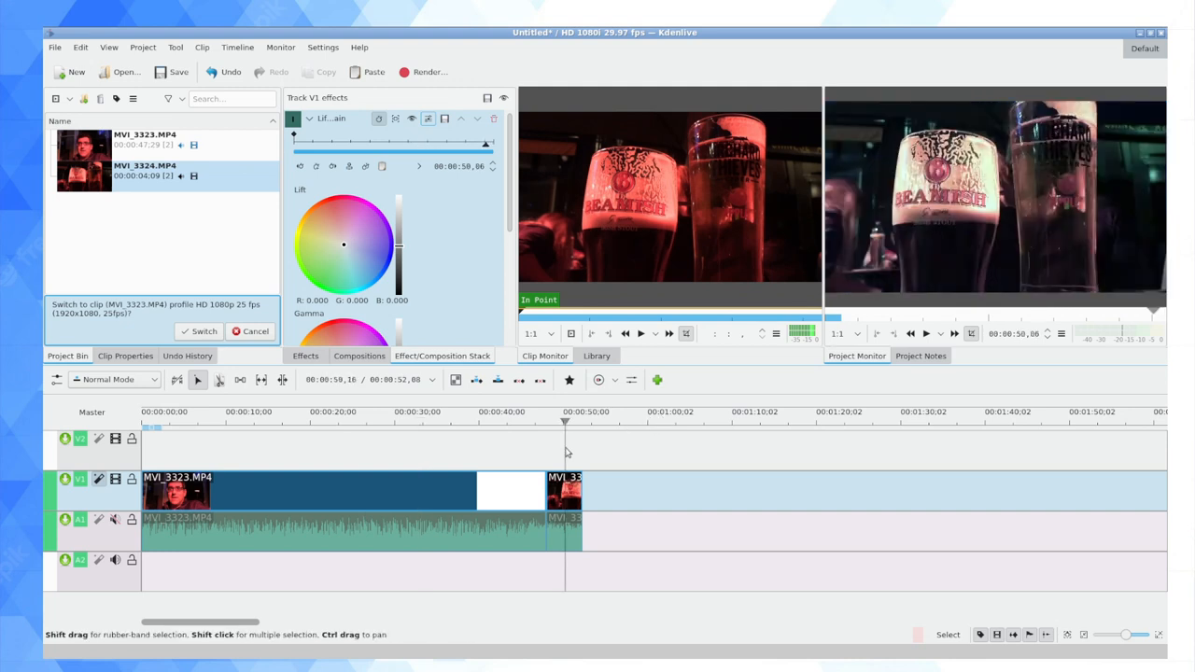